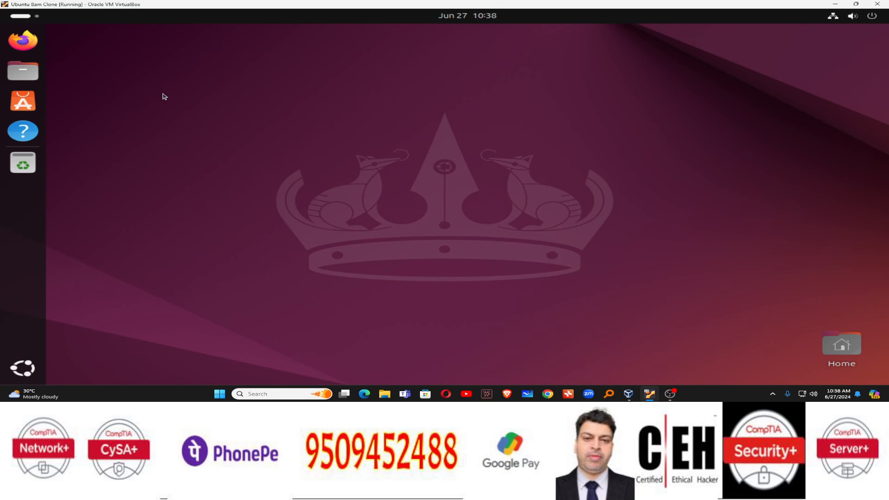
Bring up the context menu on an empty area of the Ubuntu desktop.
right_click(163, 97)
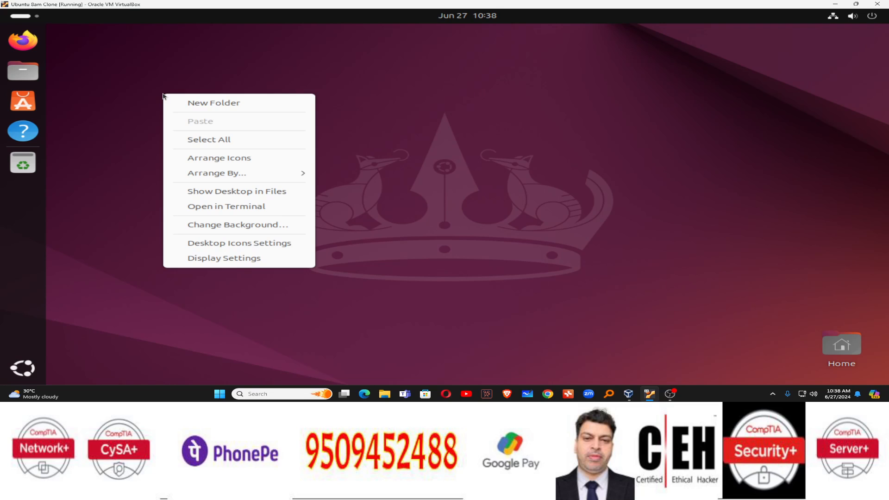
mouse_move(160, 96)
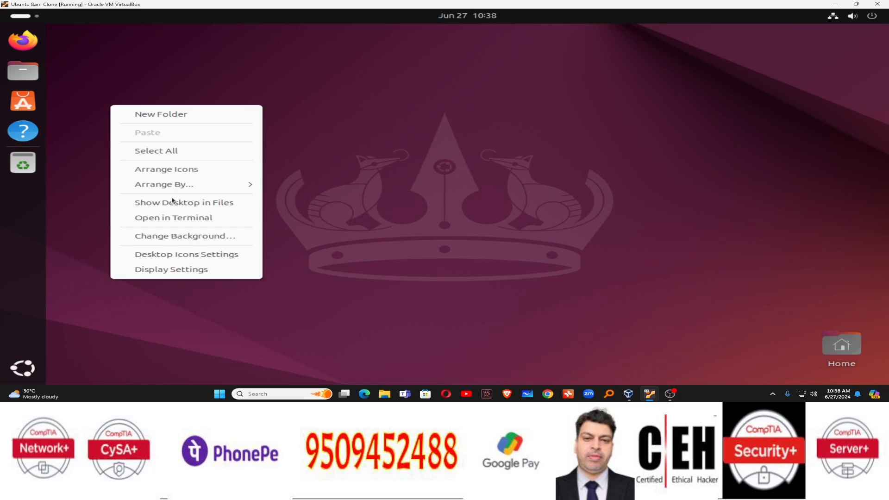
Launch a maximized terminal in Desktop and run cat /etc/os-release to confirm Ubuntu 24.04 LTS.
left_click(173, 216)
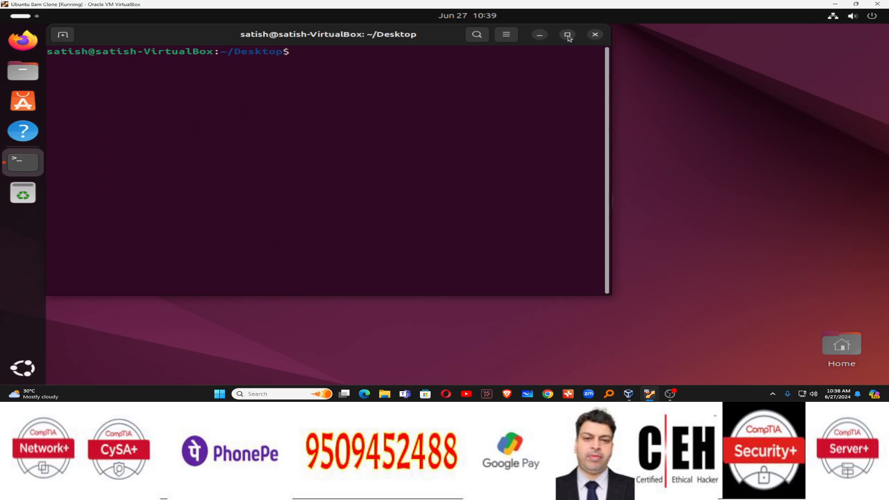
left_click(567, 35)
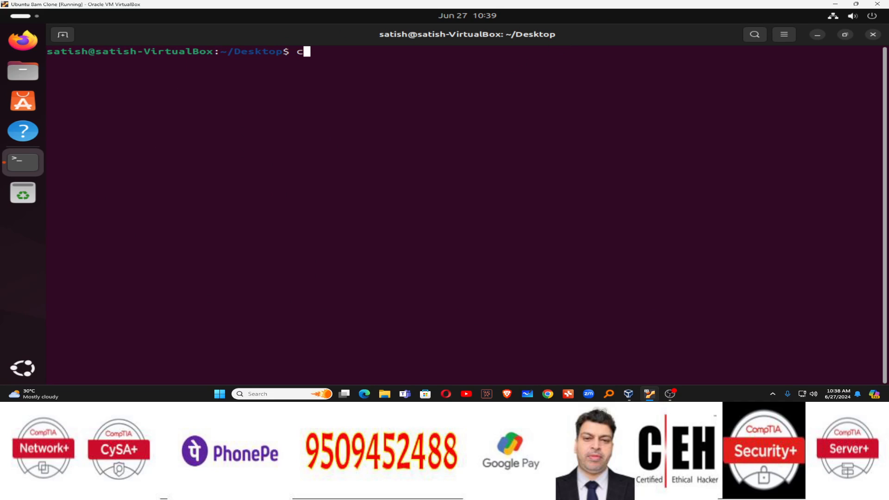
type("at /e")
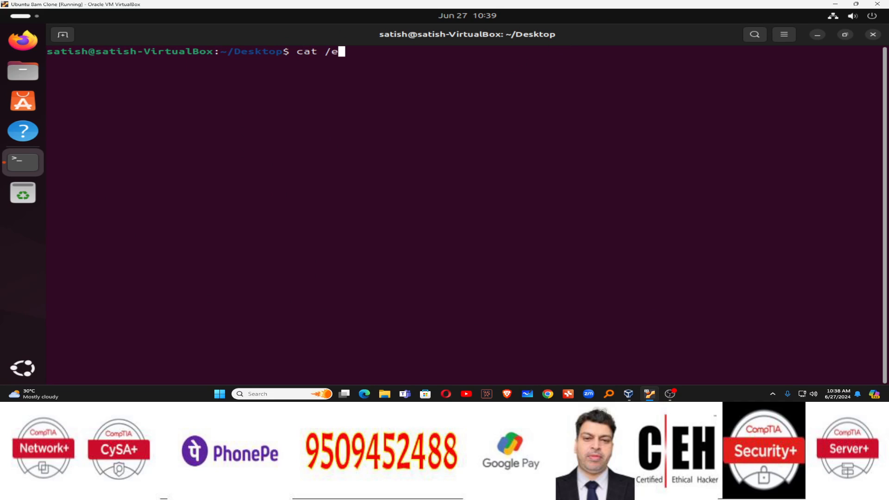
type("tc/os-release")
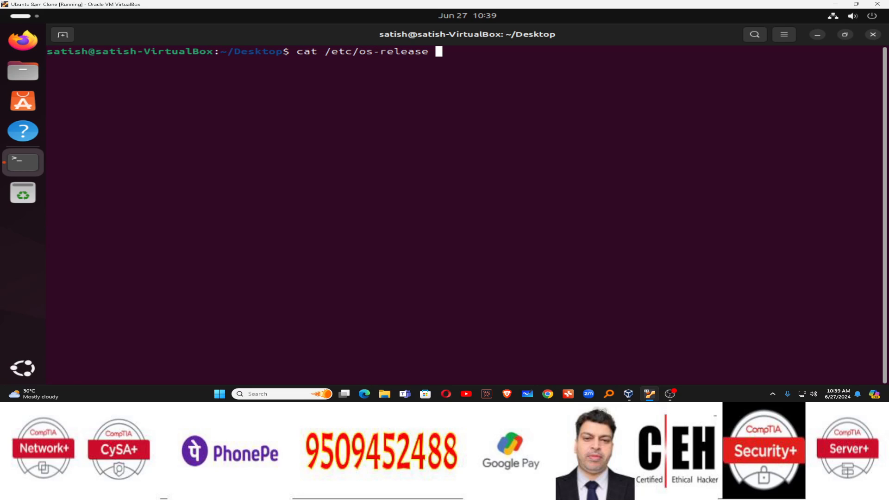
key("Return")
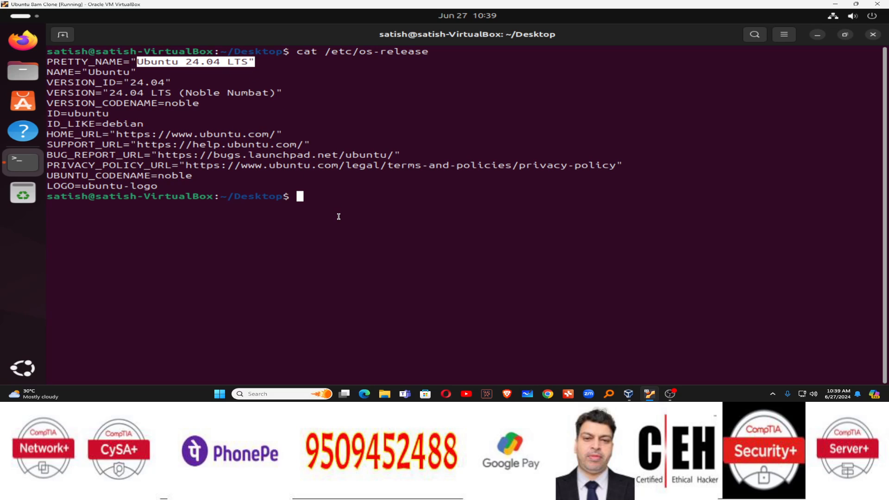
mouse_move(360, 213)
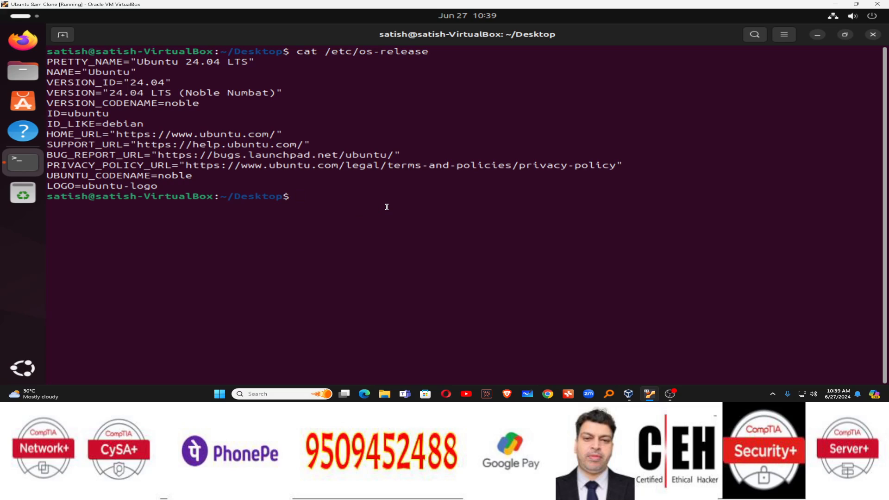
Run sudo apt update with the sudo password, refreshing lists and reporting 51 upgradable packages.
type("sudo")
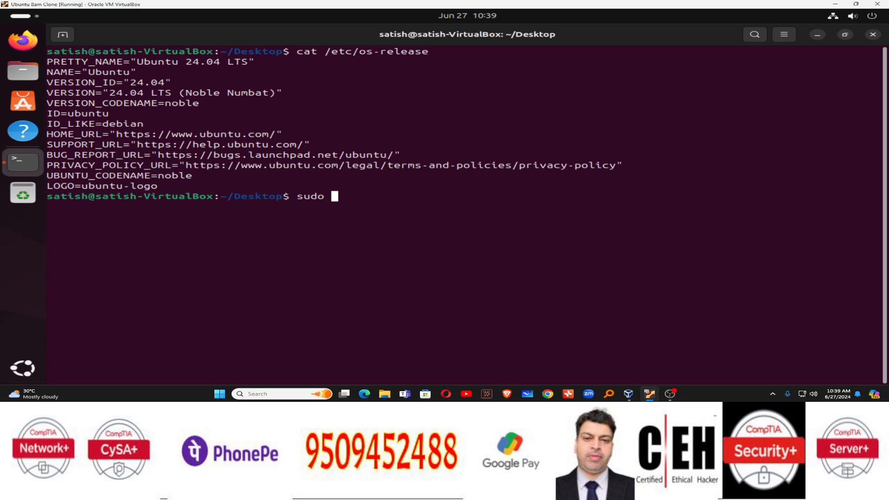
type("apt upd")
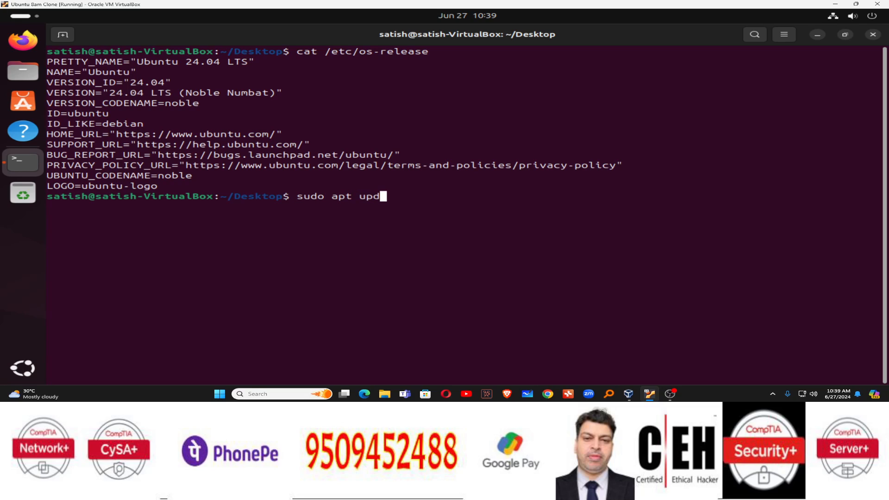
key("Return")
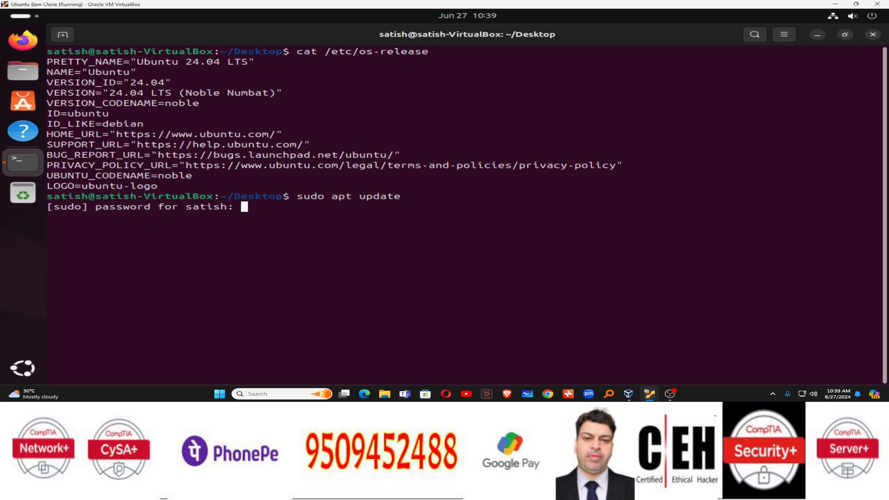
key("Return")
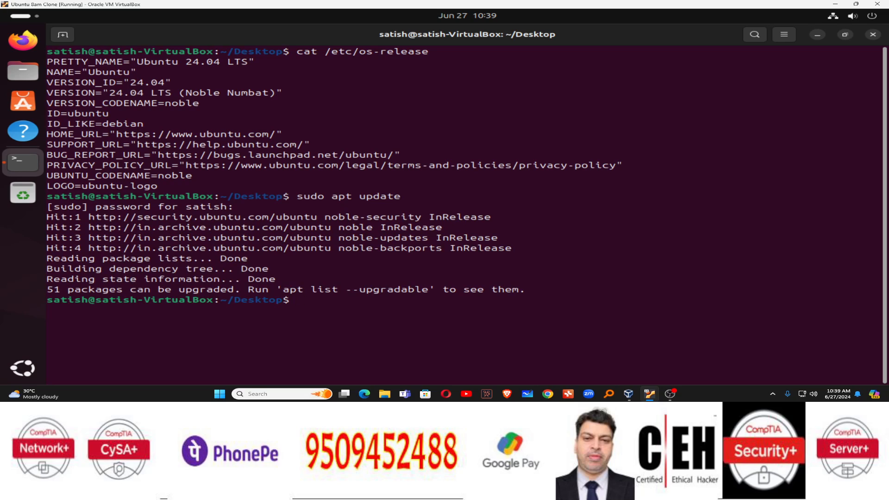
key("Return")
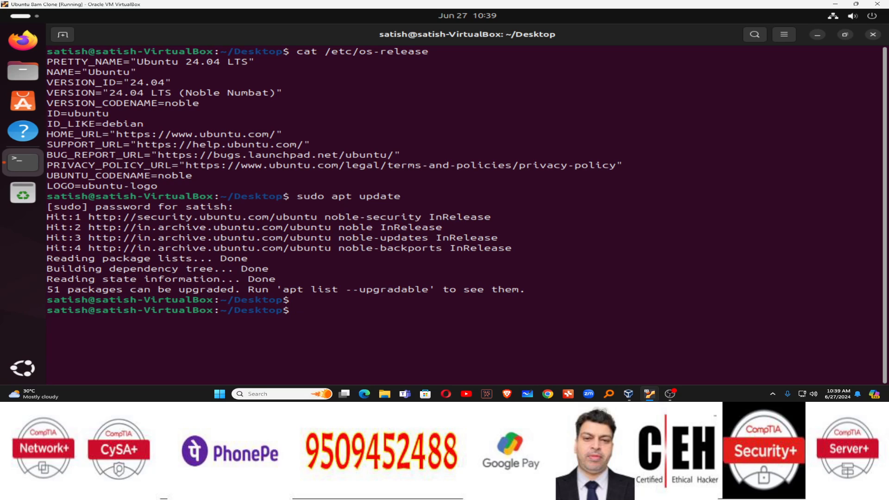
Install telnetd via sudo apt install telnetd -y, then clear the terminal output.
type("s")
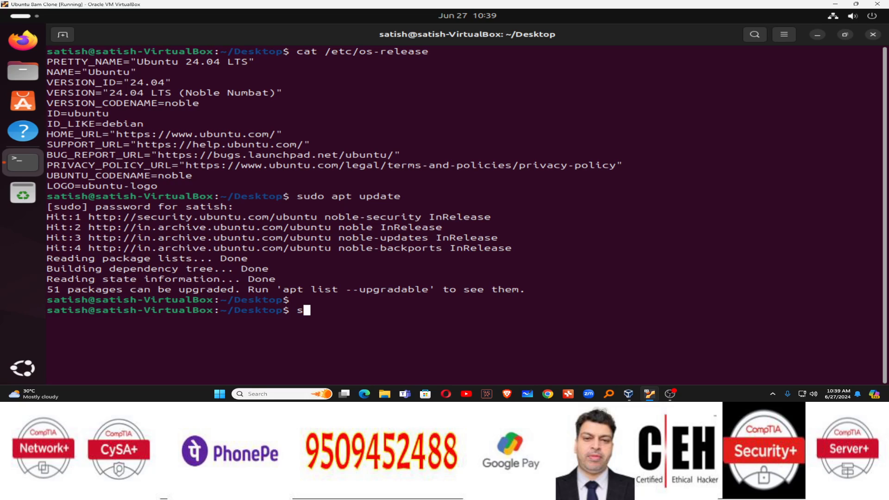
type("udo a")
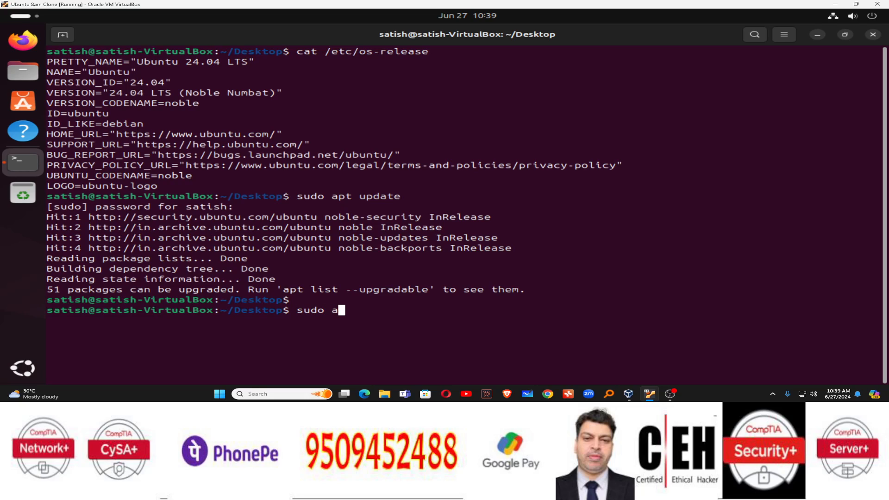
type("pt insta")
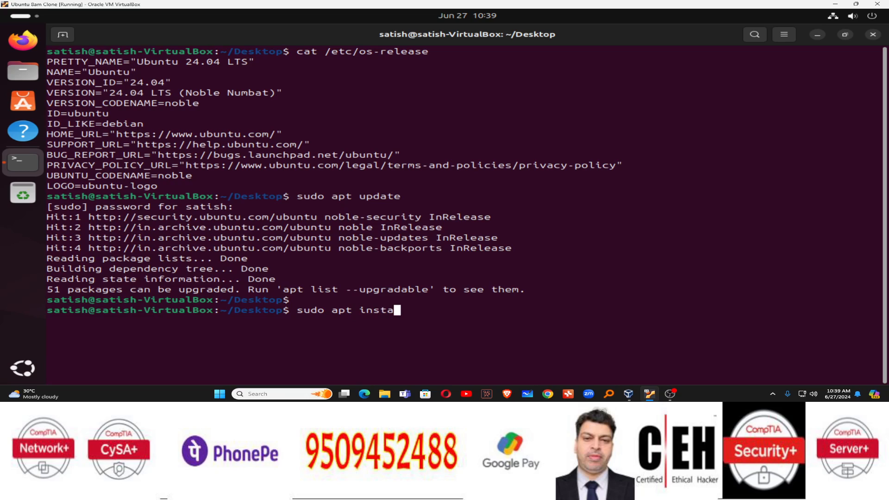
type("ll teln")
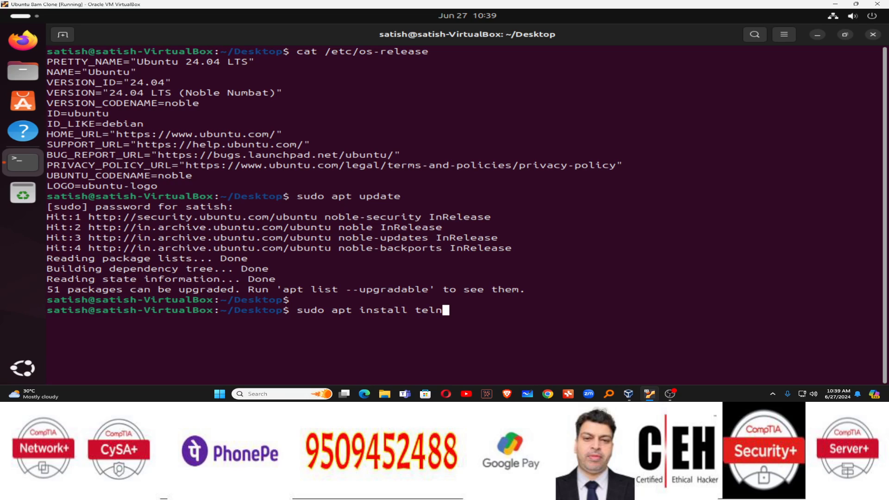
type("etd -y")
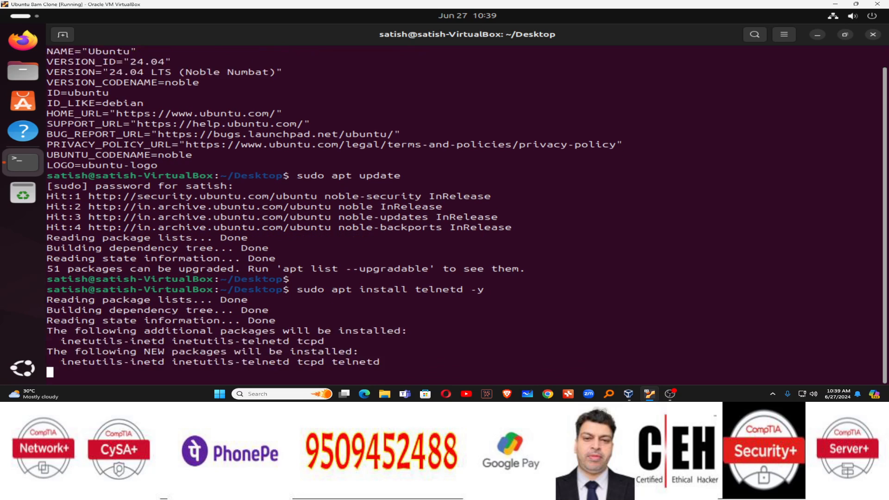
scroll("down", 3)
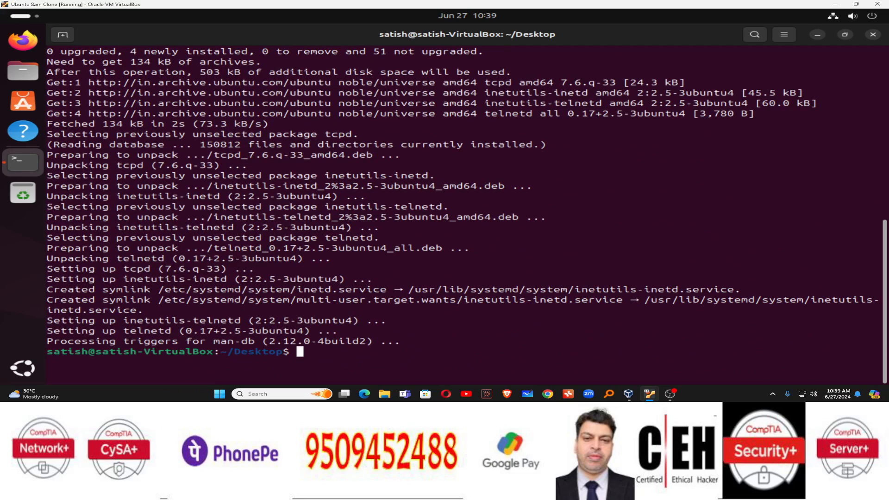
type("clear")
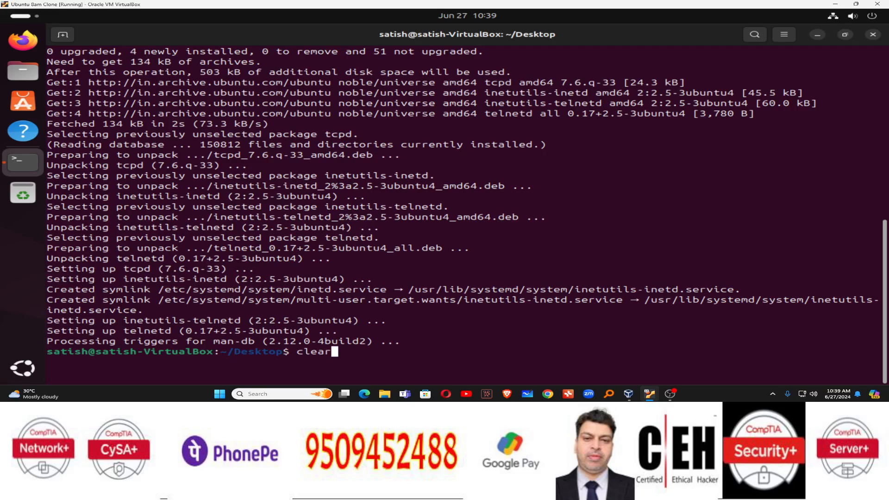
key("Return")
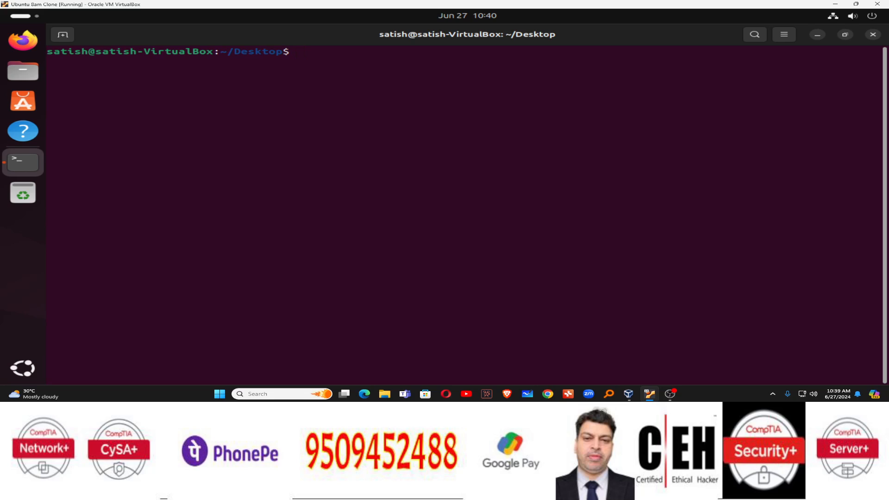
Run sudo nano /etc/inetd.conf to edit the inetd configuration as administrator.
key("Return")
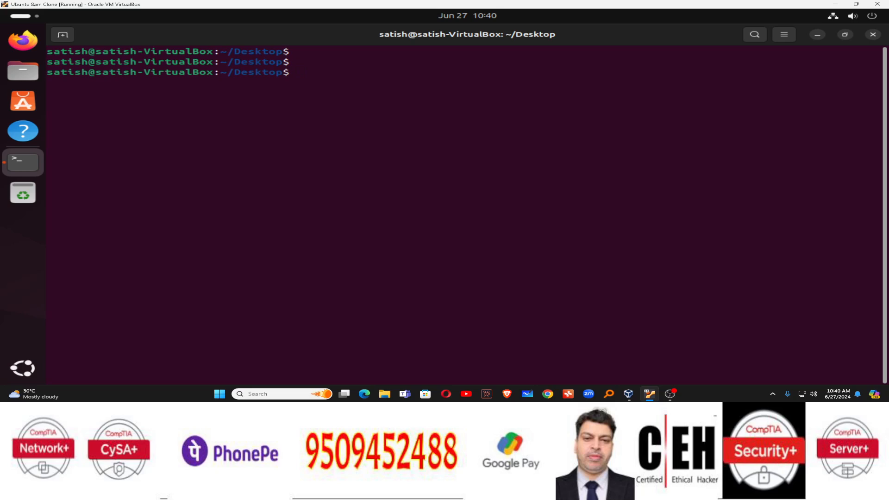
type("n")
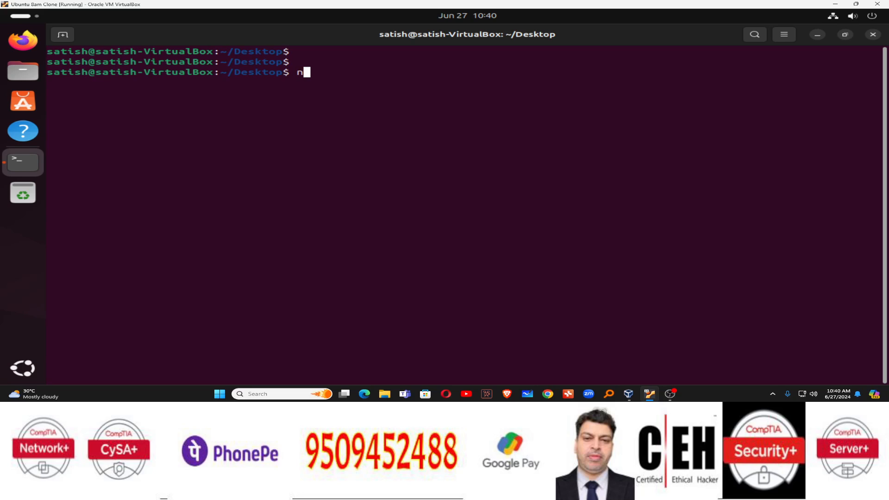
type("a")
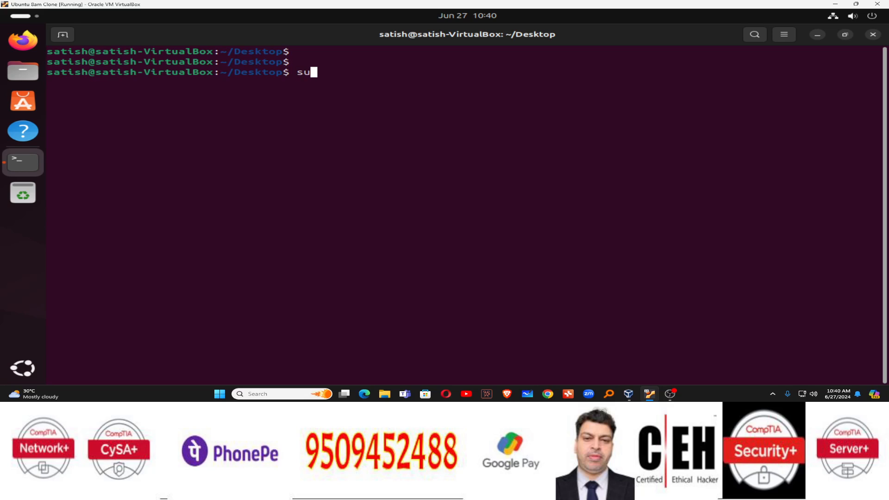
type("do")
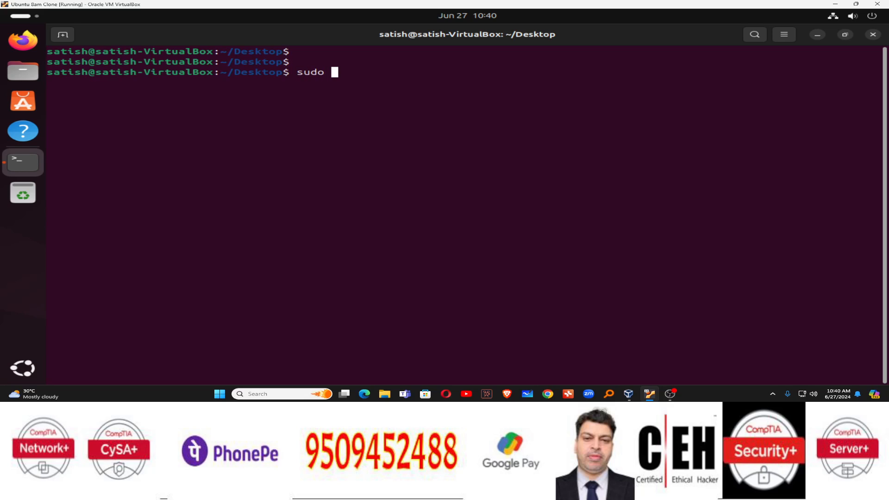
type("na")
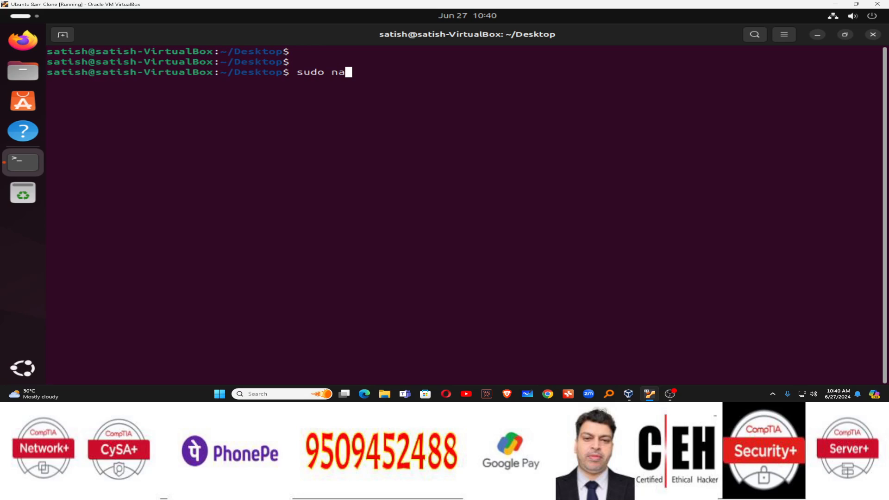
type("no /")
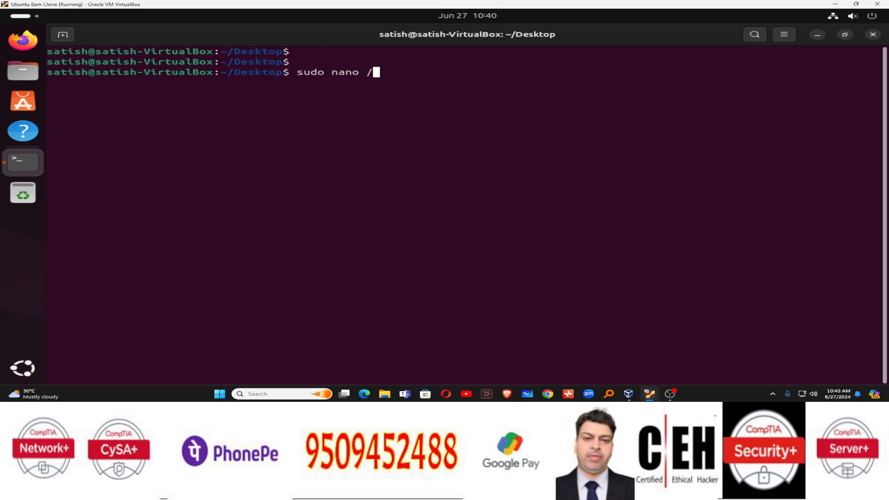
type("etc/")
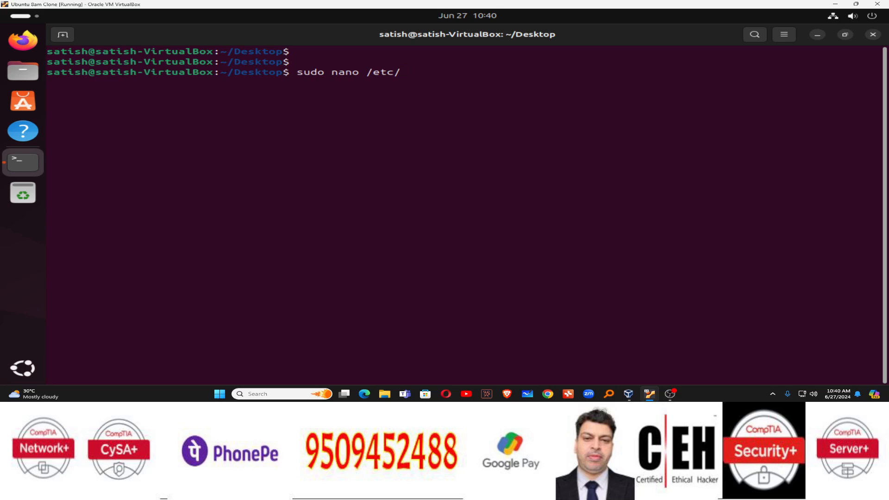
type("ine")
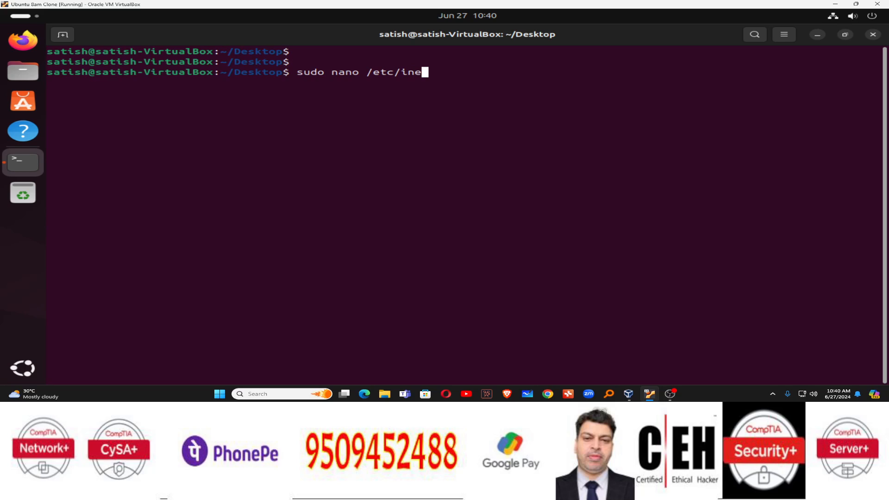
type("td.")
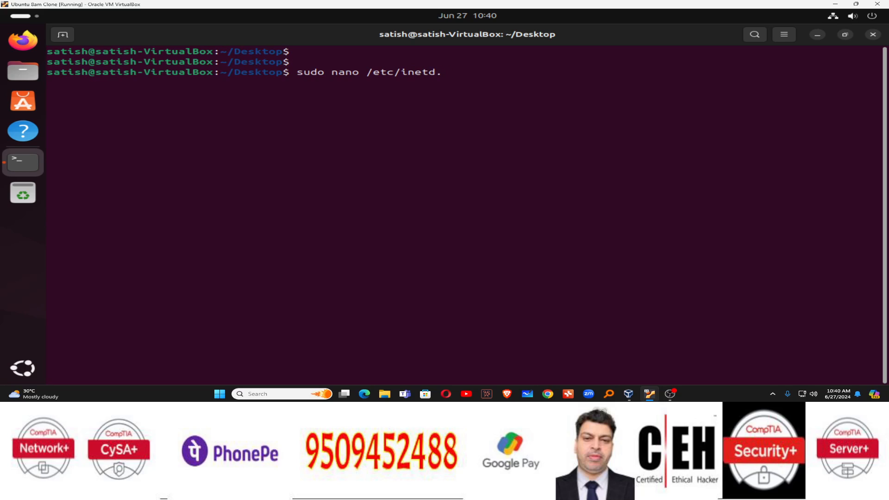
type("conf")
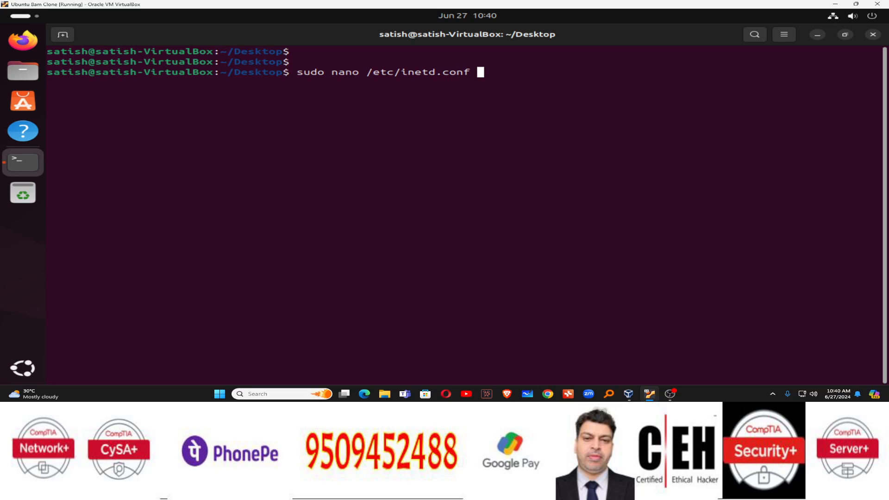
key("Return")
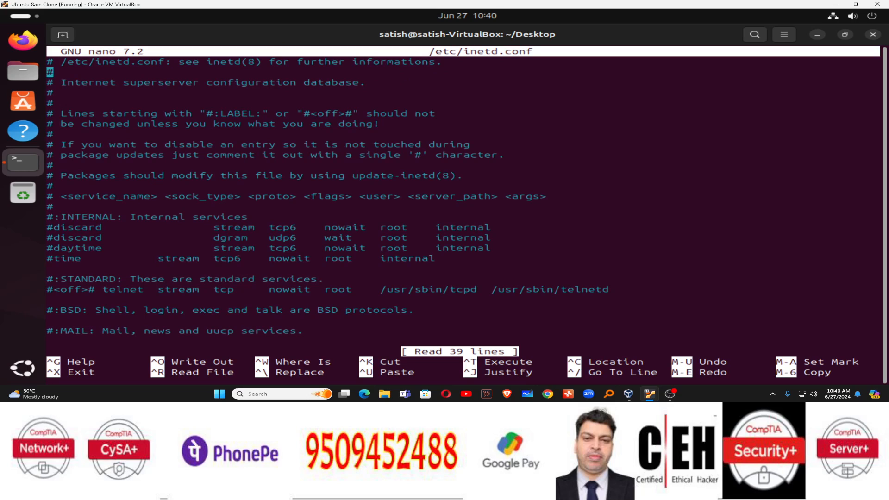
Append the line telnet stream tcp nowait root /usr/sbin/tcpd /usr/sbin/telnetd to inetd.conf.
scroll("down", 3)
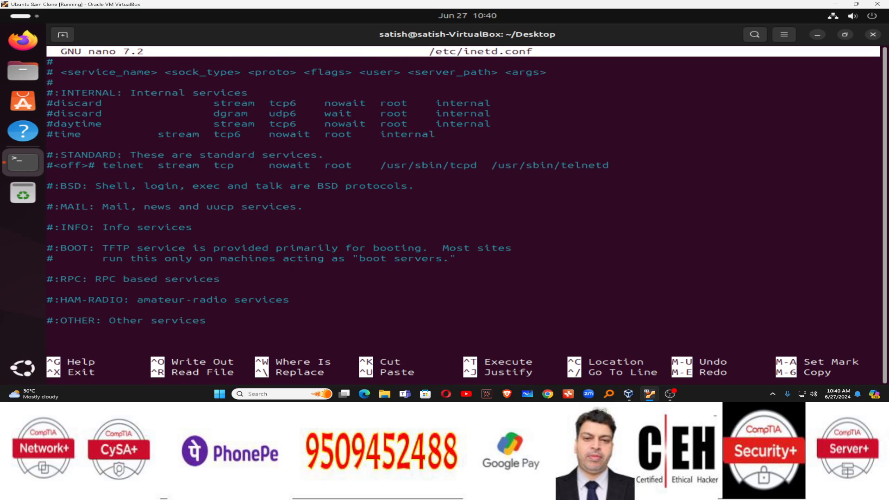
type("te")
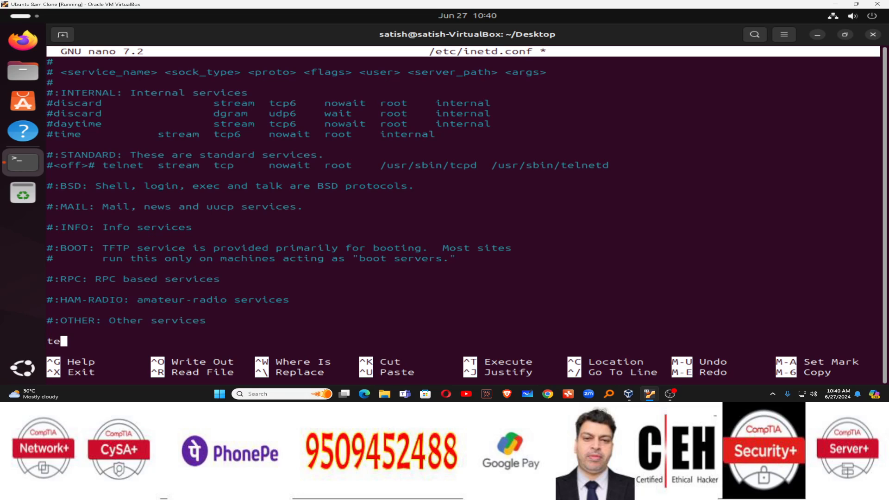
type("lnet")
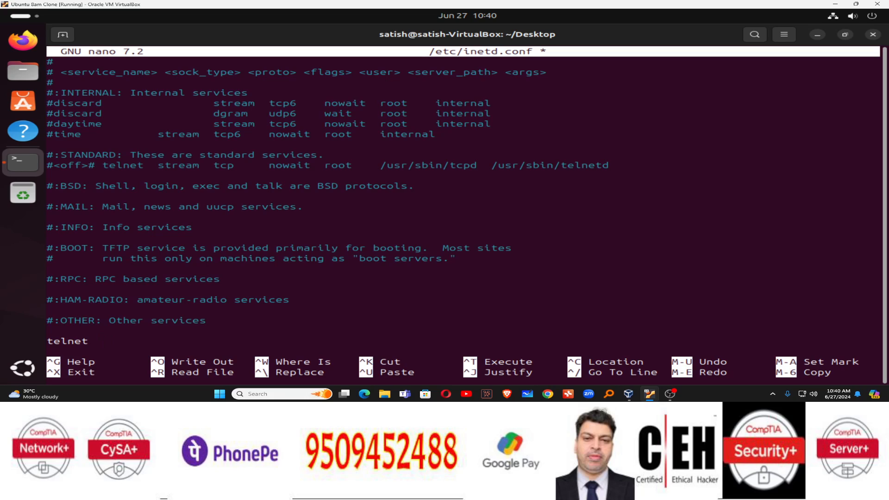
type("str")
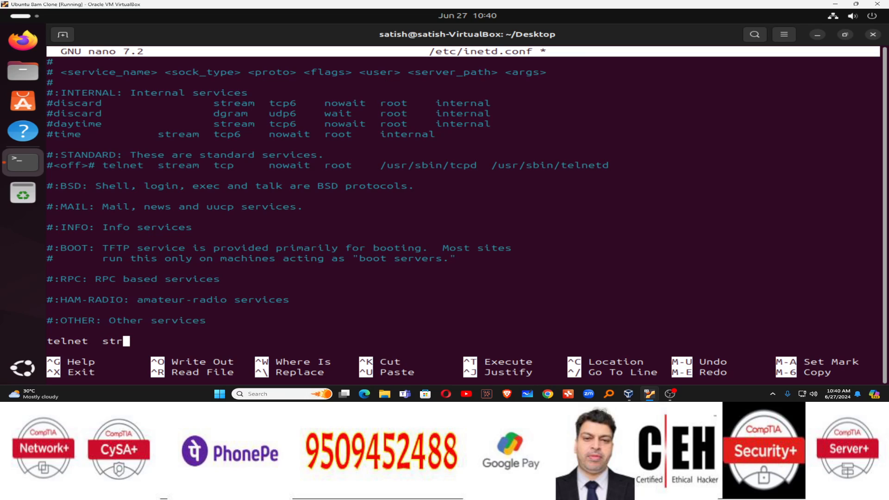
type("eam tcp")
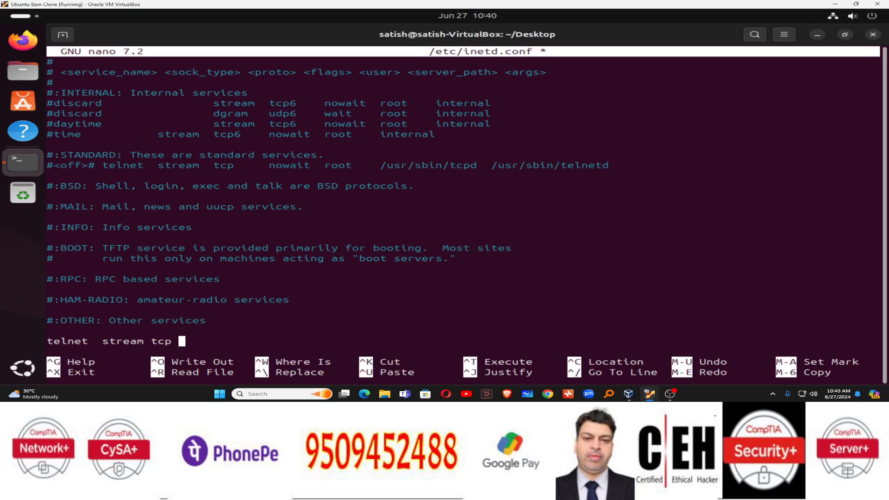
type("no")
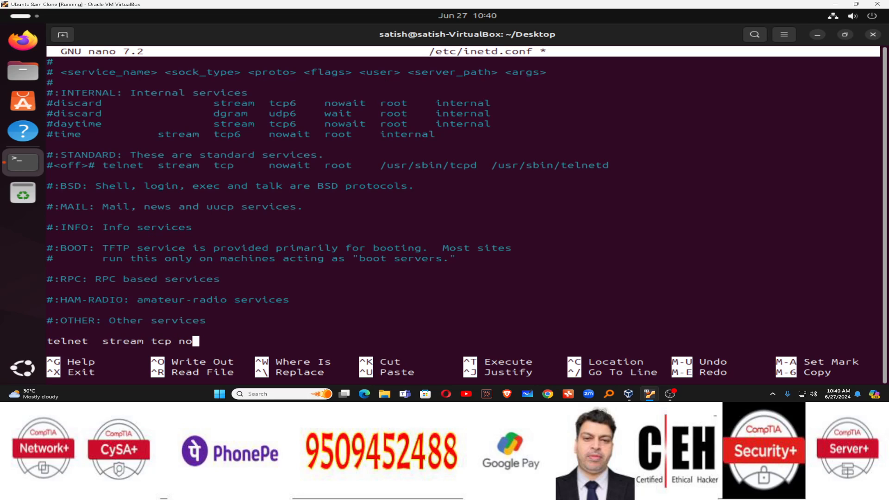
type("wait")
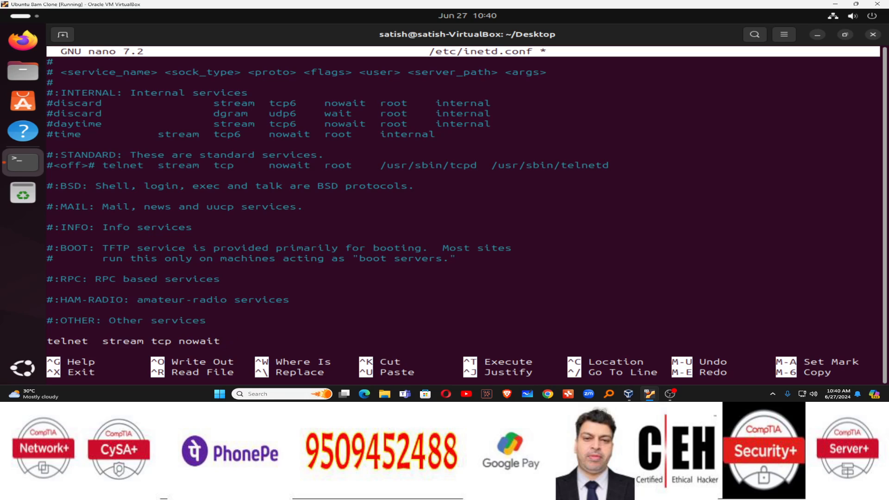
type("root")
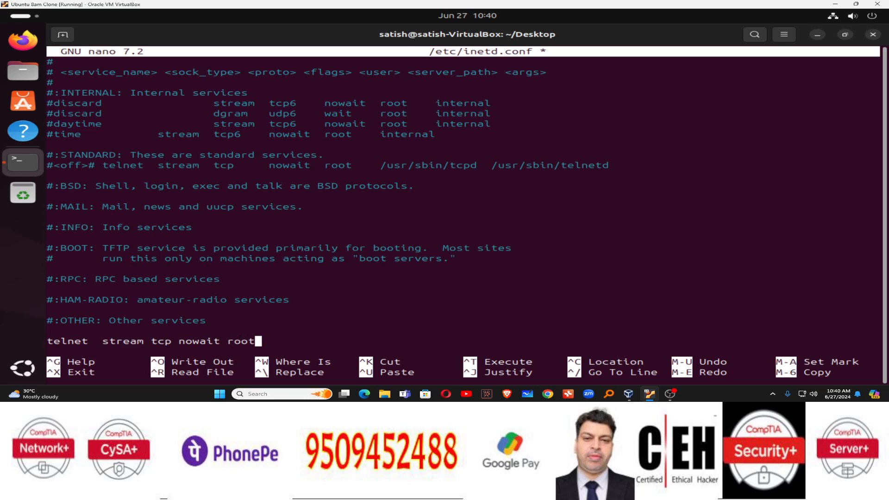
type("/u")
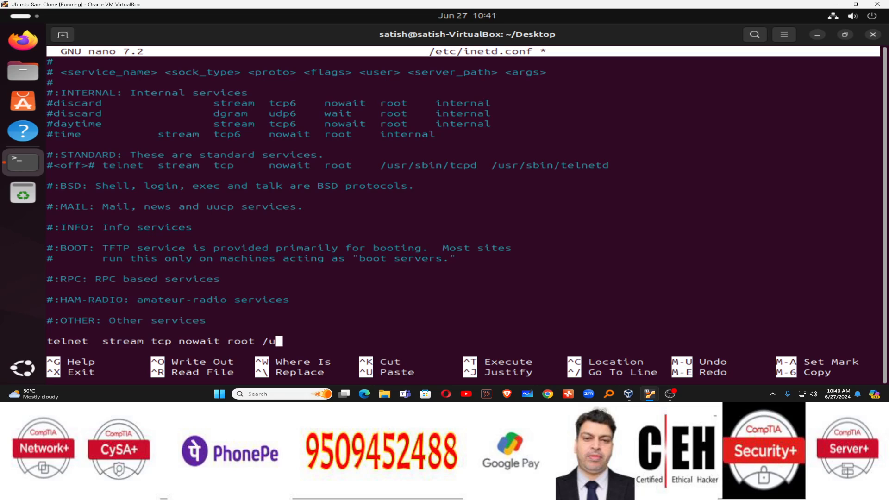
type("sr/")
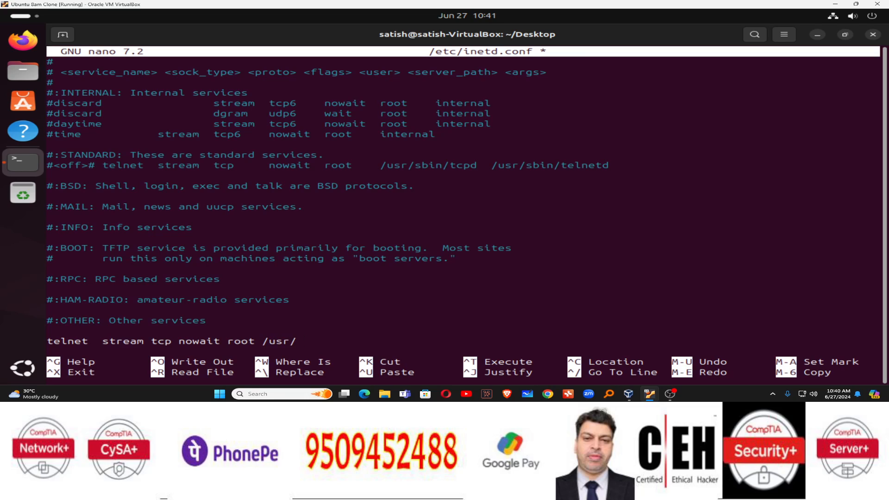
type("sbin")
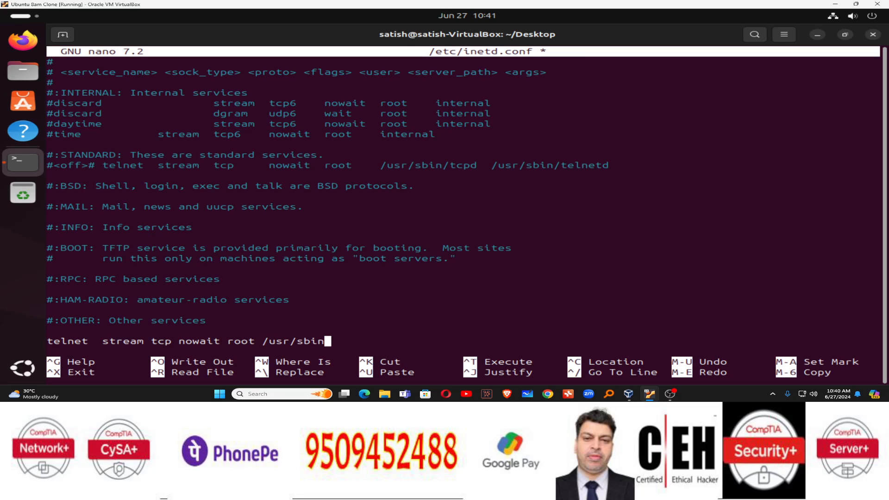
type("/")
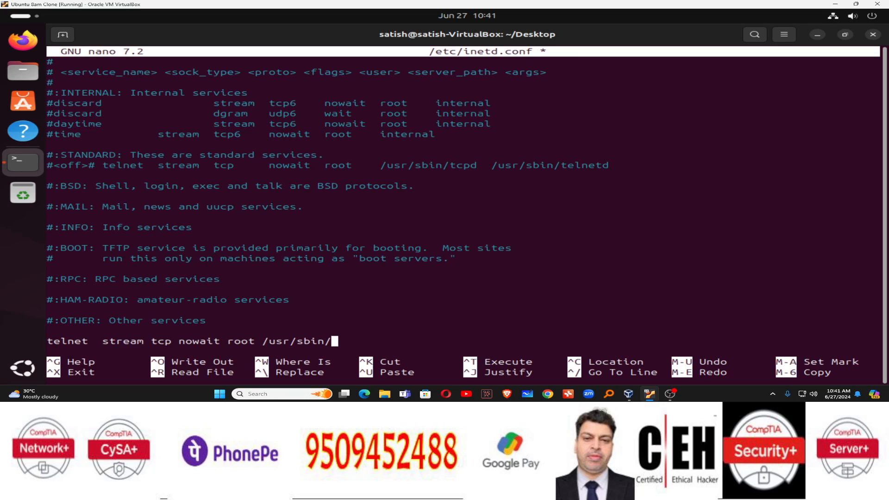
type("tcpd")
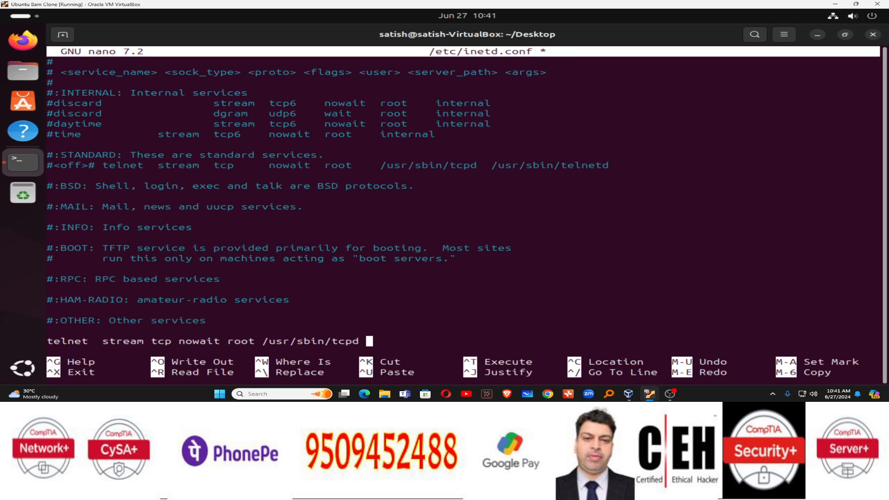
type("/usr/sbin")
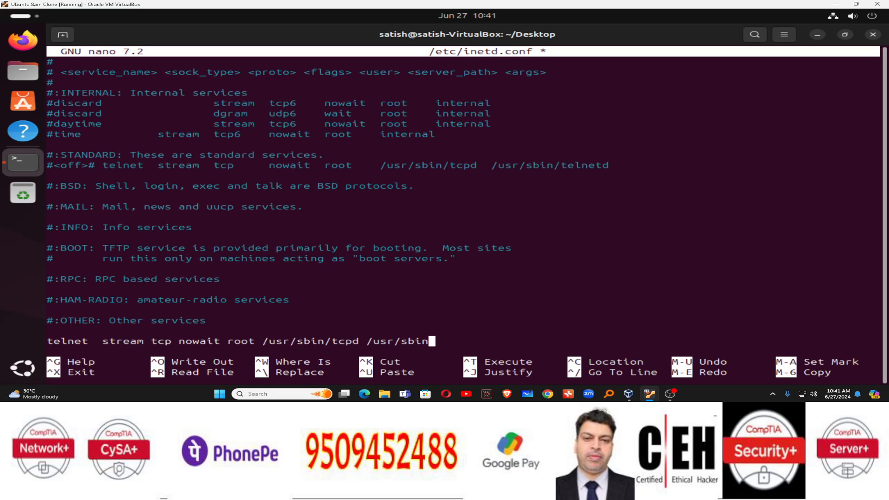
type("te")
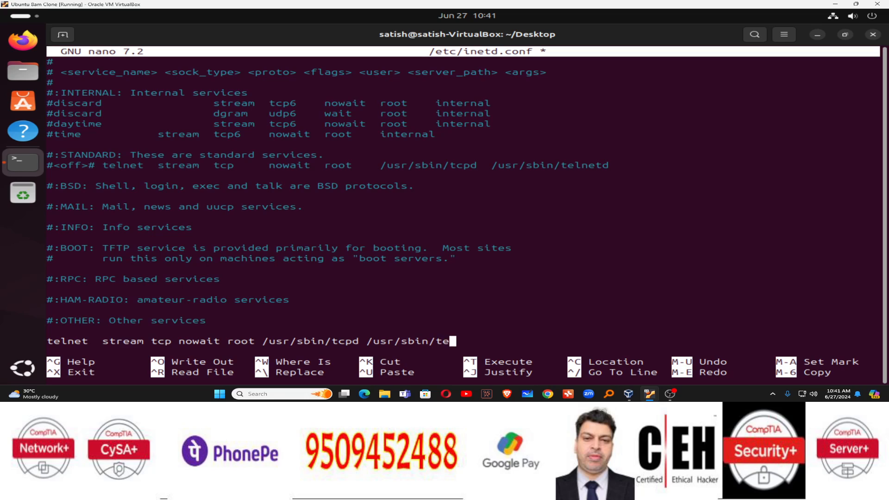
type("netd")
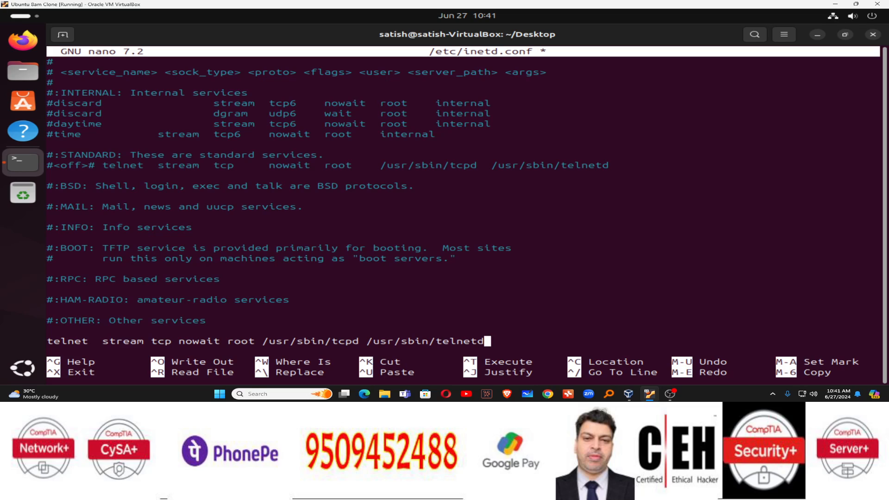
Save the modified inetd.conf and exit nano back to the shell.
key("ctrl+x")
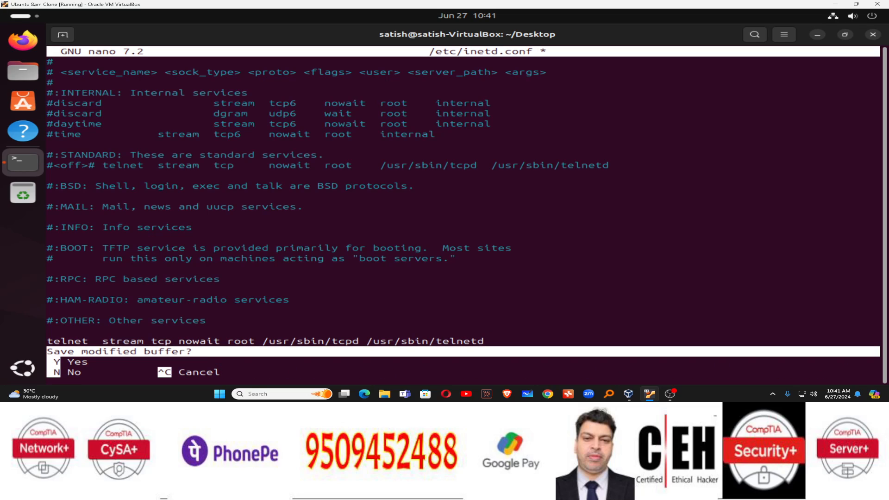
key("y")
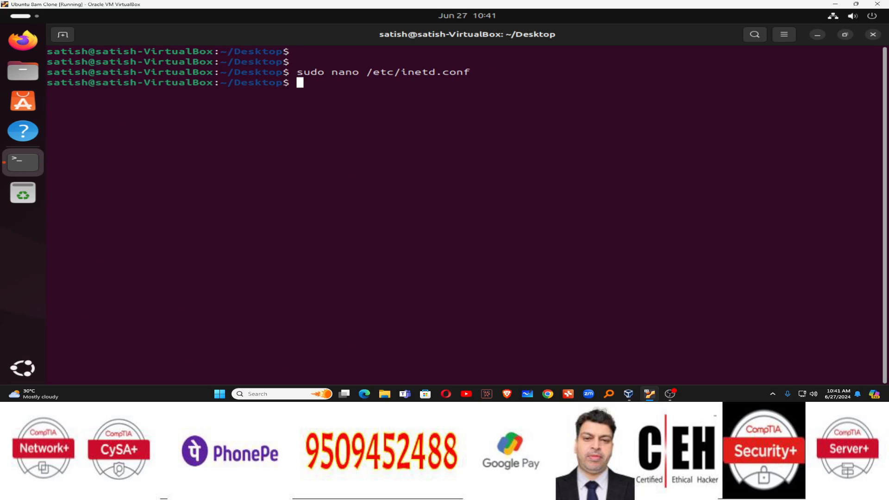
Restart inetd with systemctl and check its status shows active (running), then quit the pager.
key("Return")
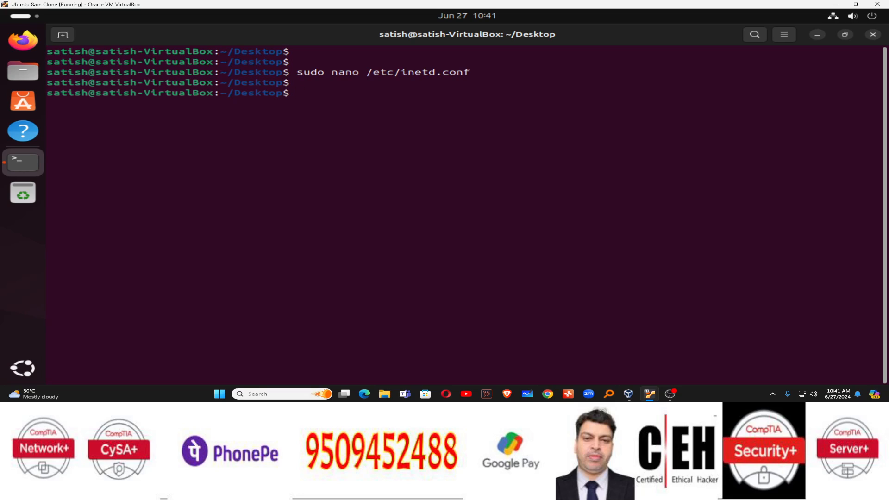
type("sudo")
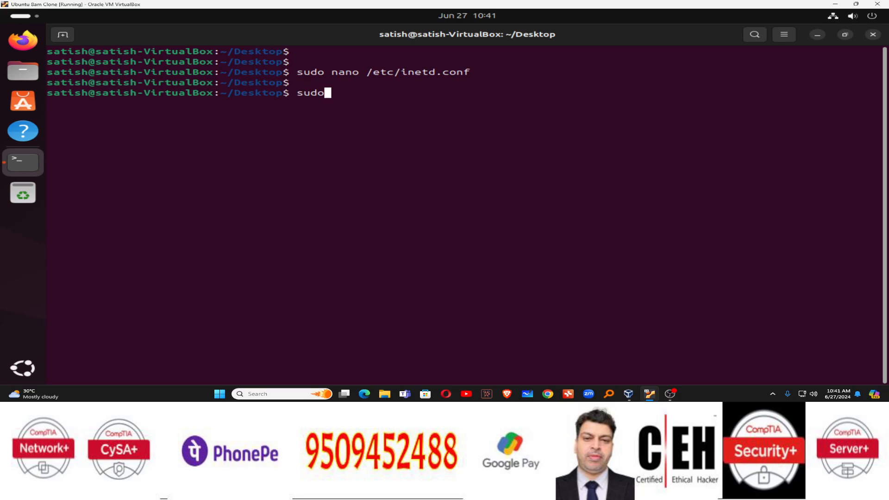
type("syste")
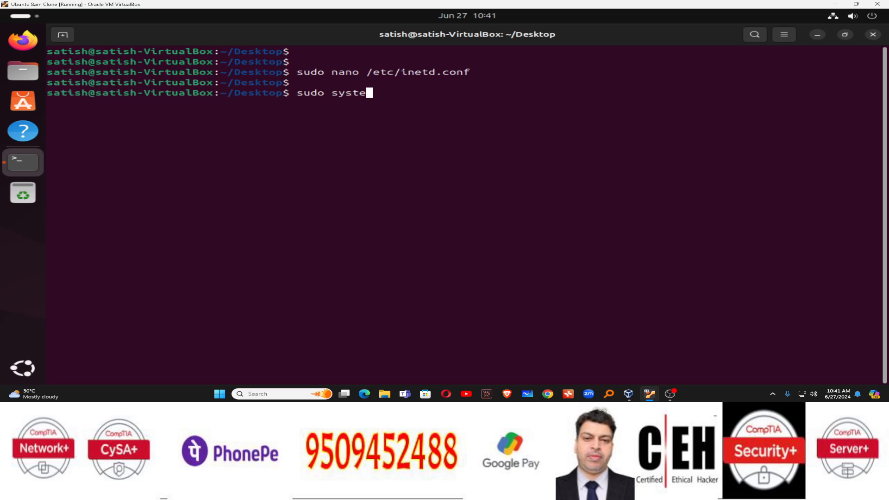
type("mctl")
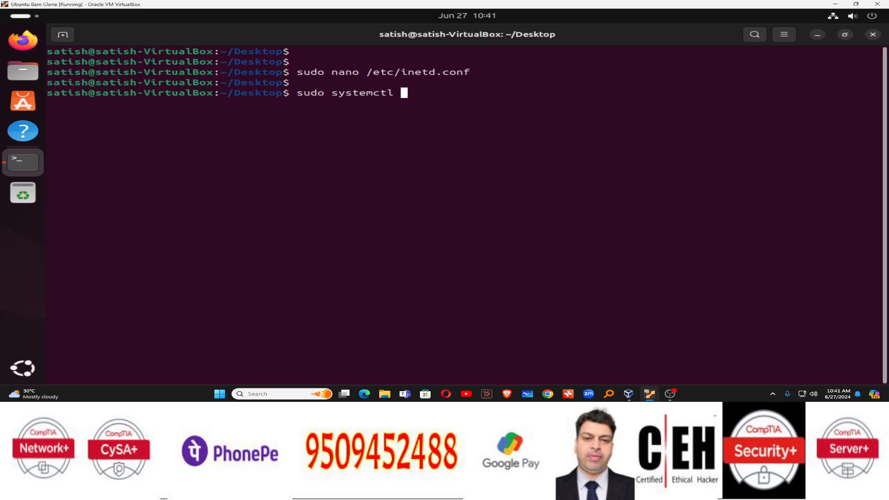
type("res")
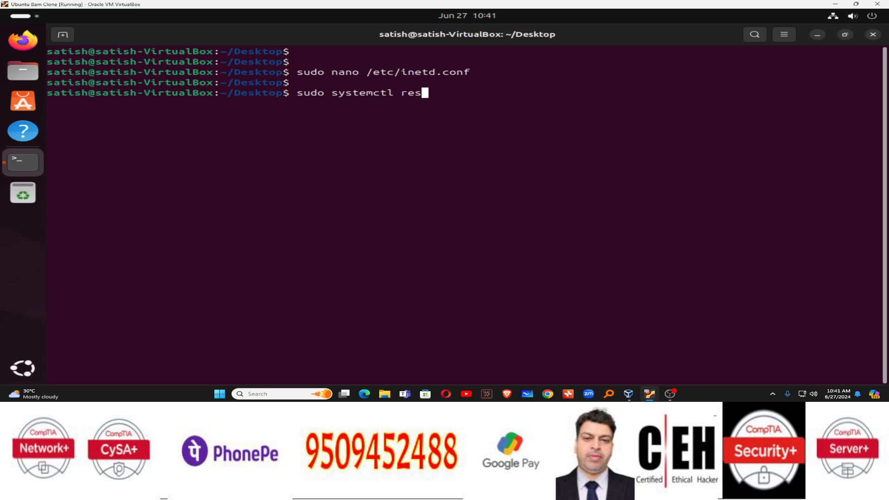
type("tart inetd")
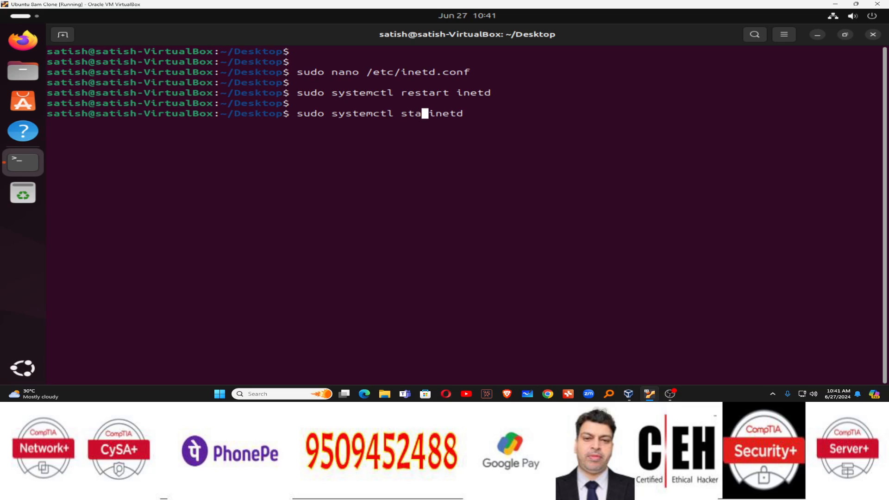
type("tus ")
key("Return")
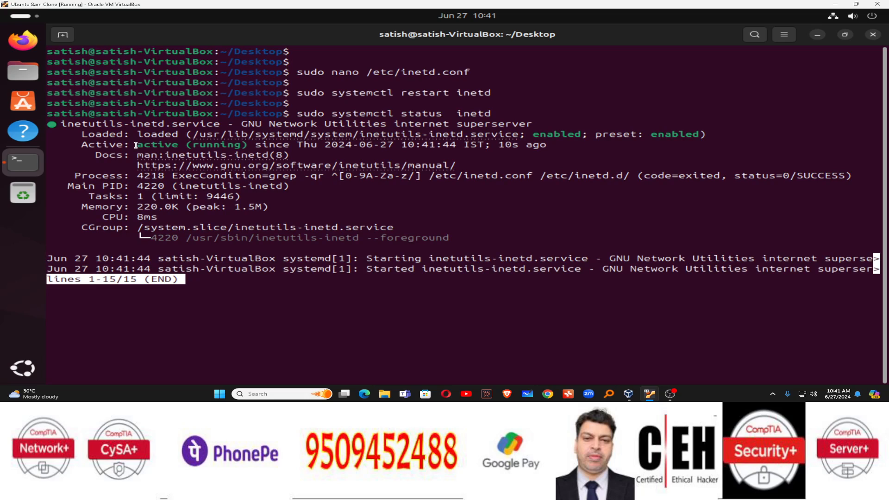
double_click(191, 144)
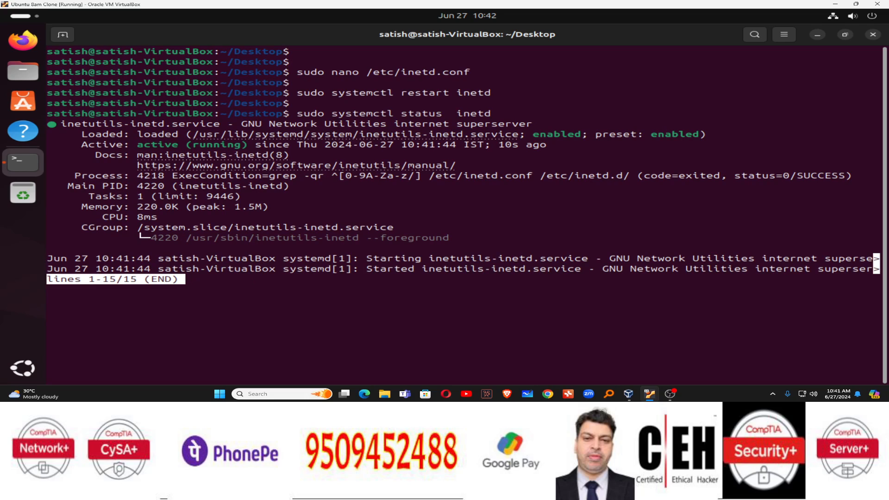
key("q")
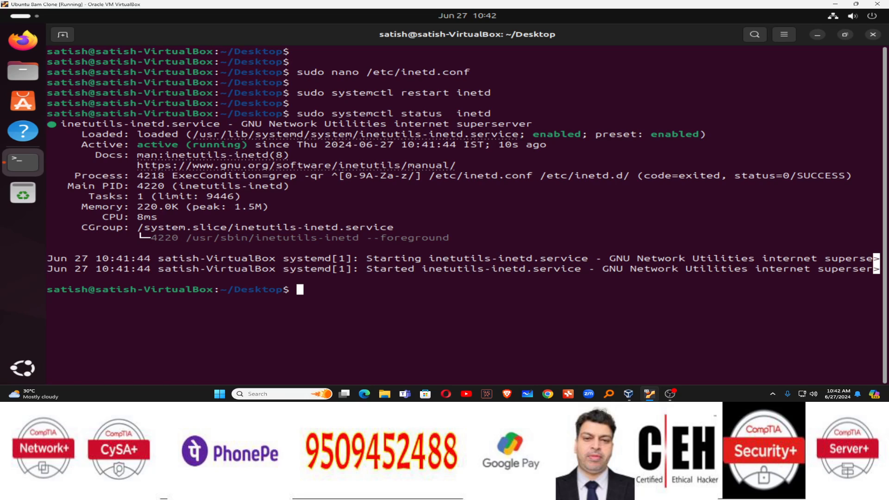
Allow port 23 with sudo ufw allow 23, then run ifconfig and highlight the IP 192.168.29.112.
type("sud")
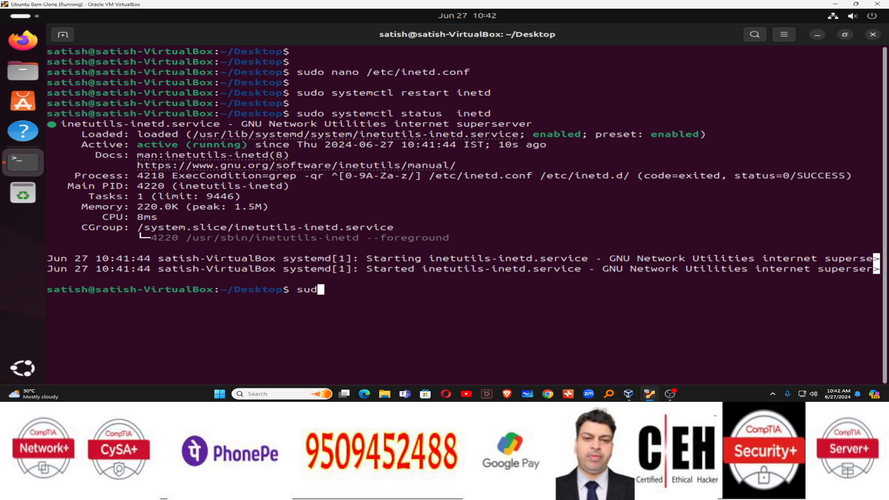
type("o")
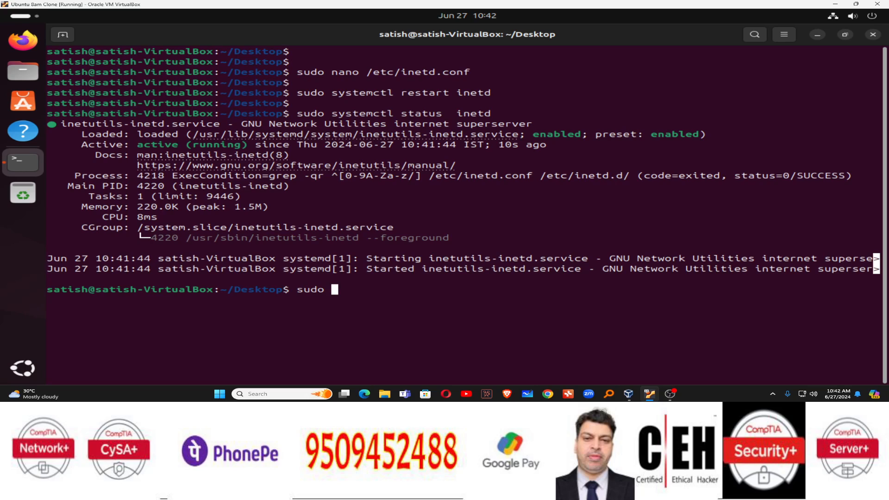
type("ufw")
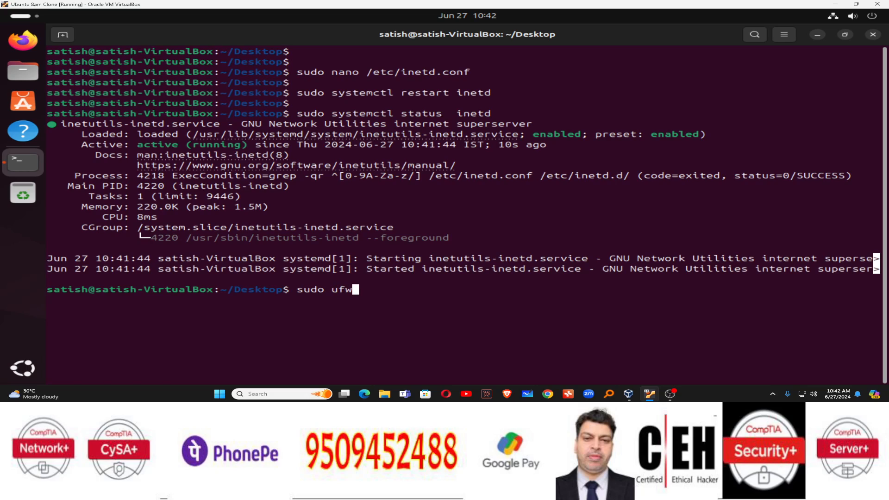
type("allow 23")
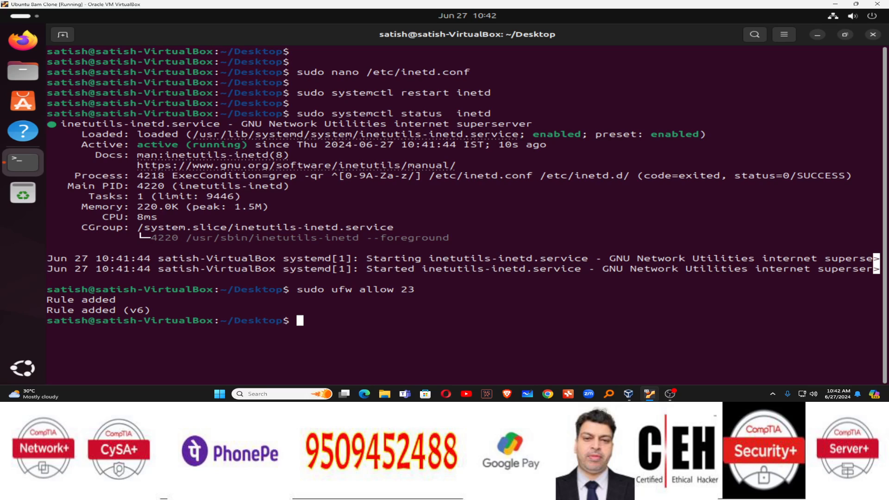
type("ifconfig")
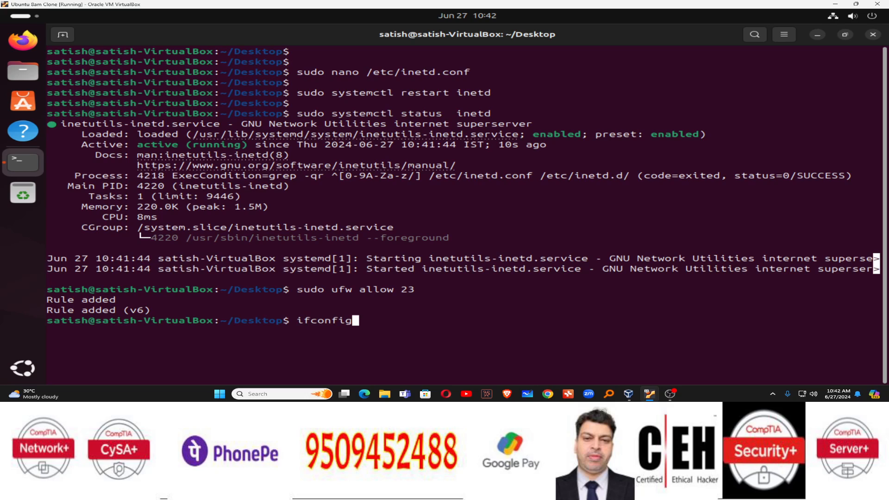
key("Return")
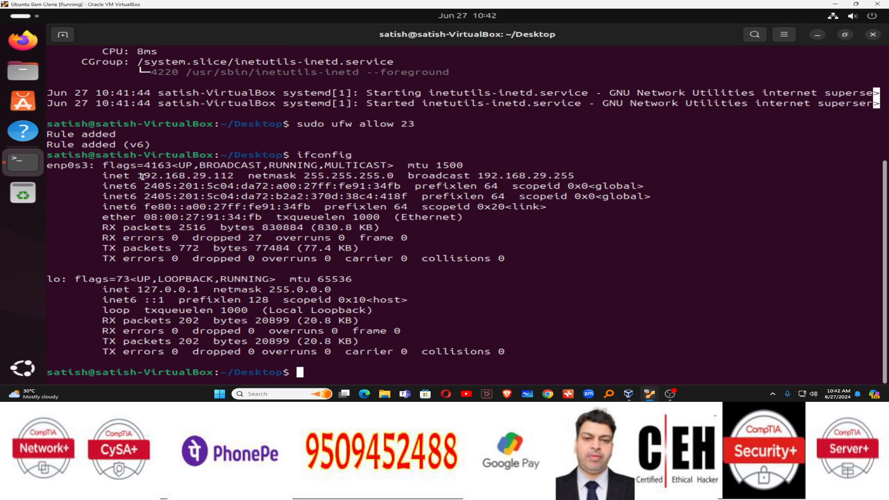
double_click(187, 175)
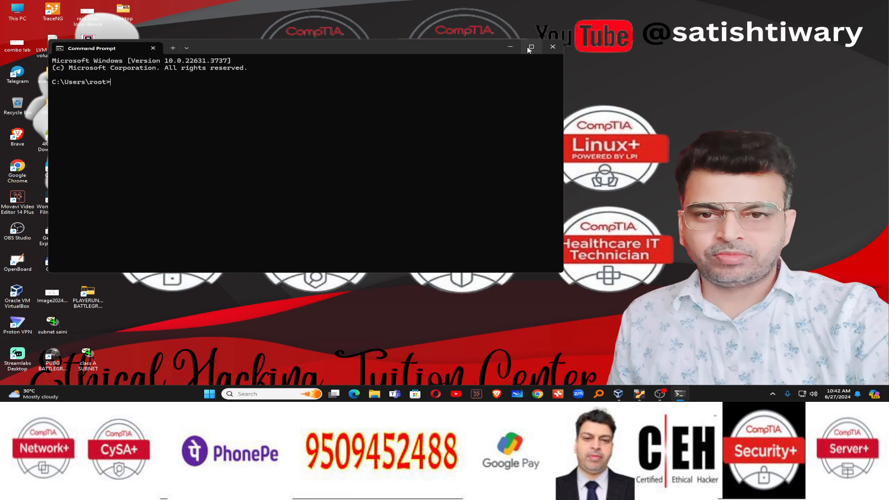
From a maximized Command Prompt, connect with telnet 192.168.29.112.
left_click(529, 47)
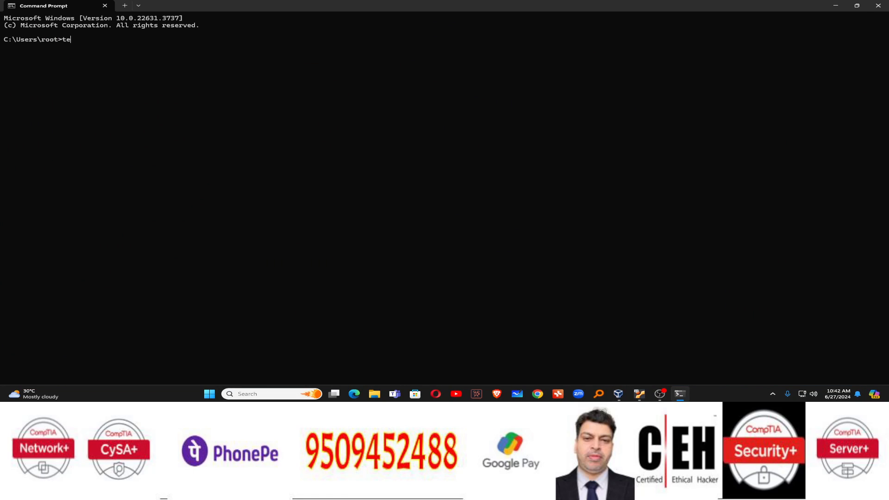
type("lnet 1")
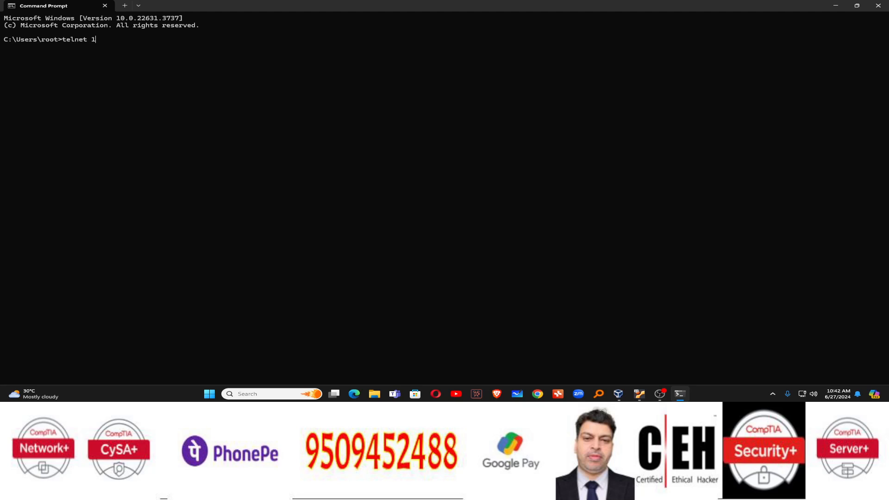
type("92.")
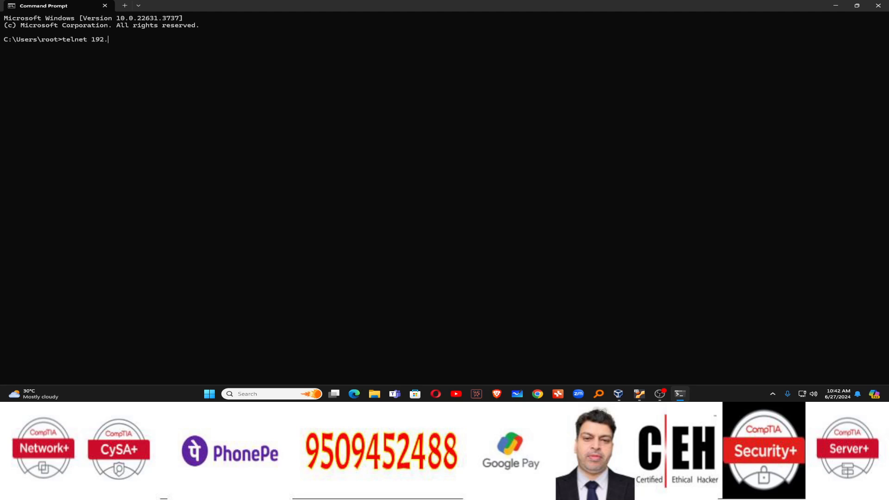
type("16")
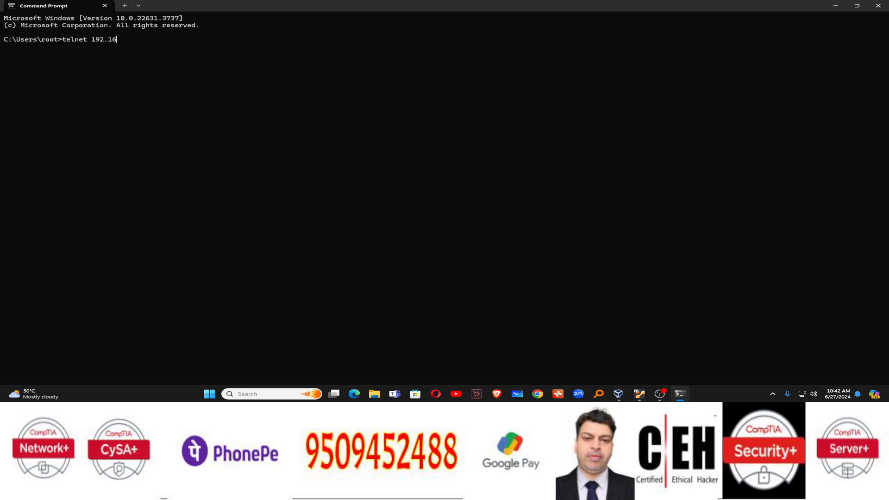
type("8.29")
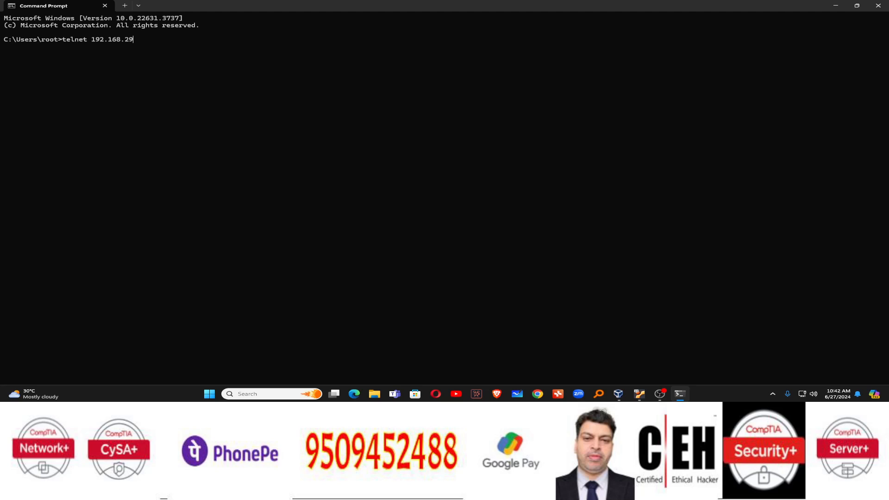
type(".112")
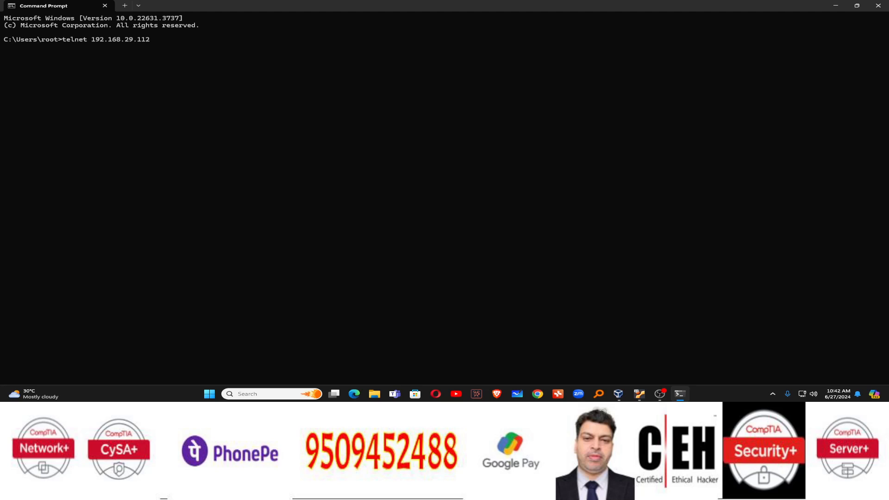
key("Return")
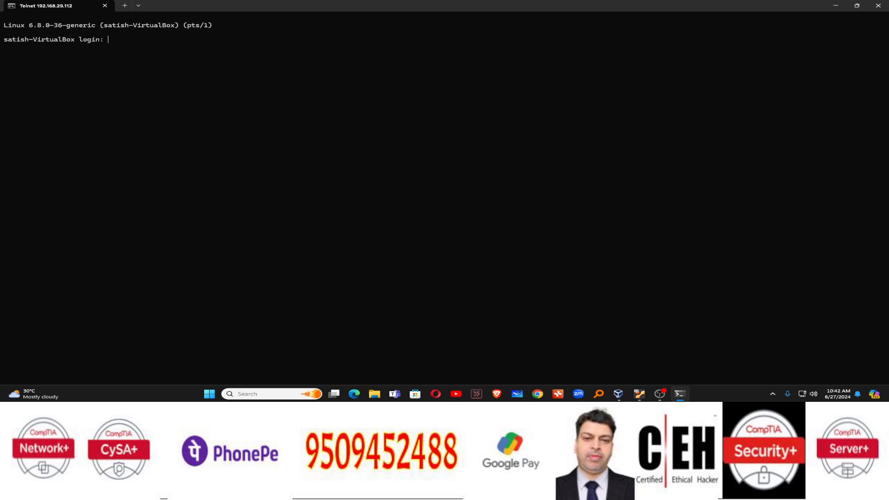
Log in to the telnet session as satish with the password, reaching the Ubuntu shell.
type("satis")
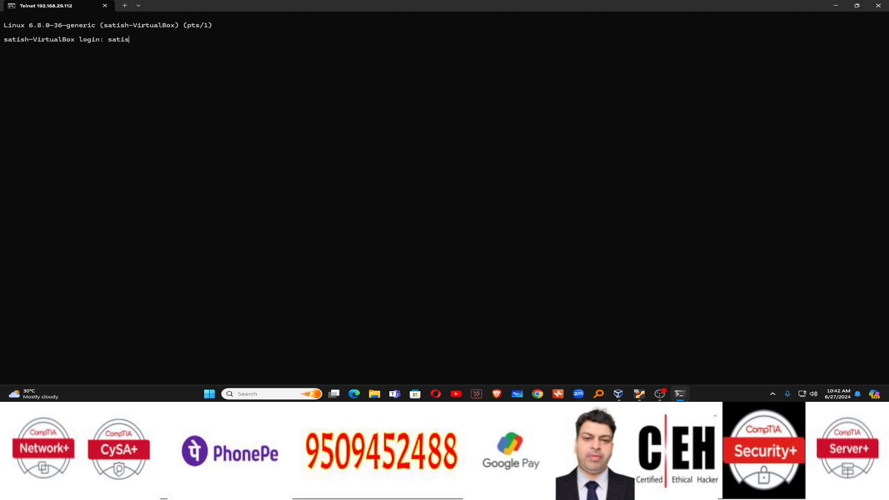
key("Return")
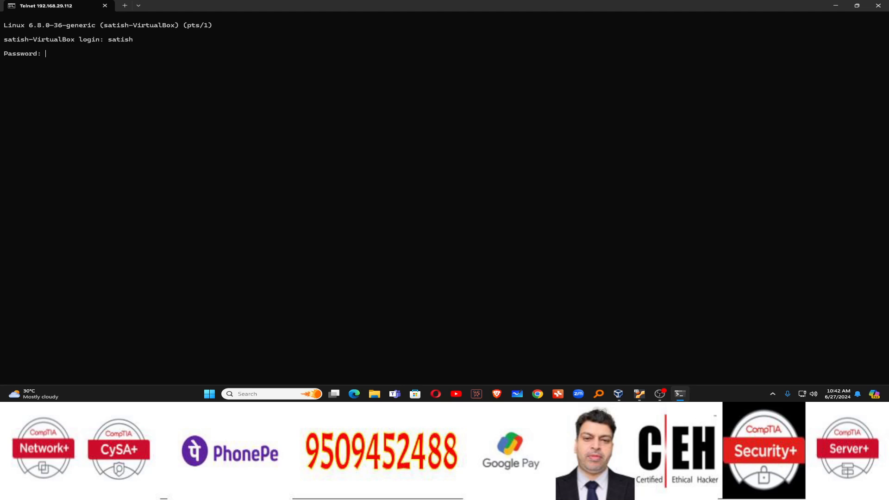
key("Return")
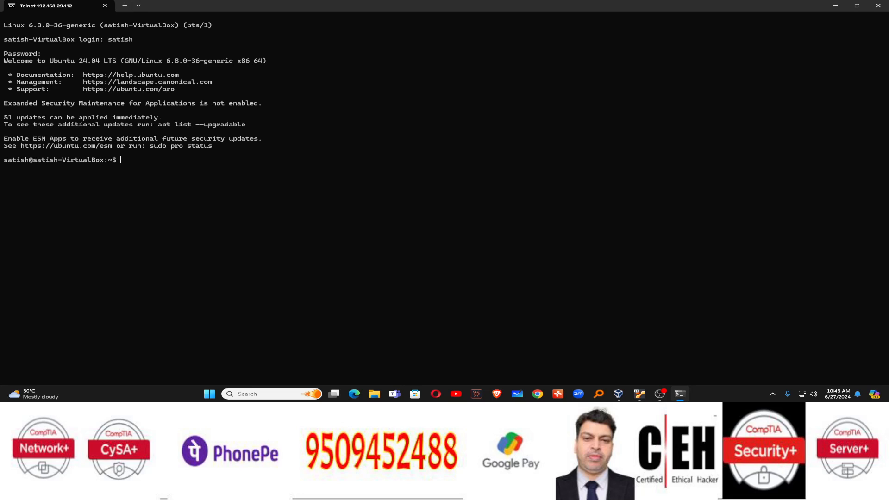
Run cal for the June 2024 calendar and then history in the remote telnet session.
type("cal")
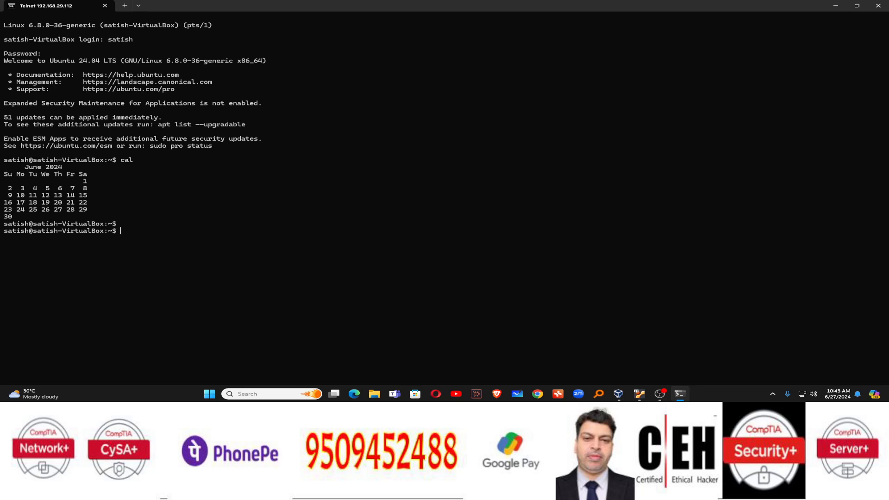
type("history")
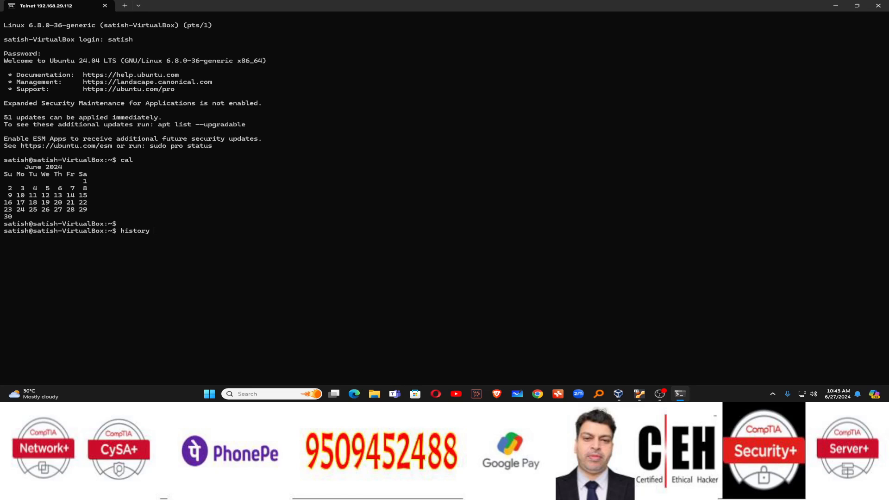
key("Return")
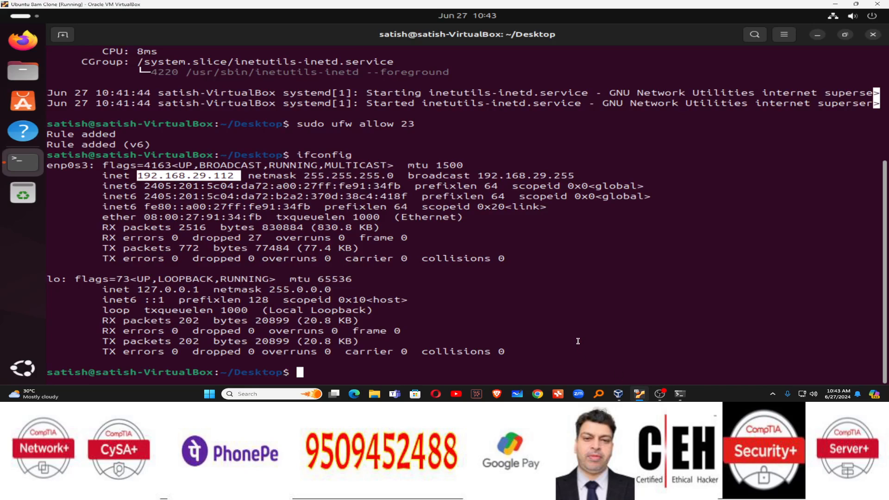
List the shell history and point out the /etc/inetd.conf edit command in the output.
type("hi")
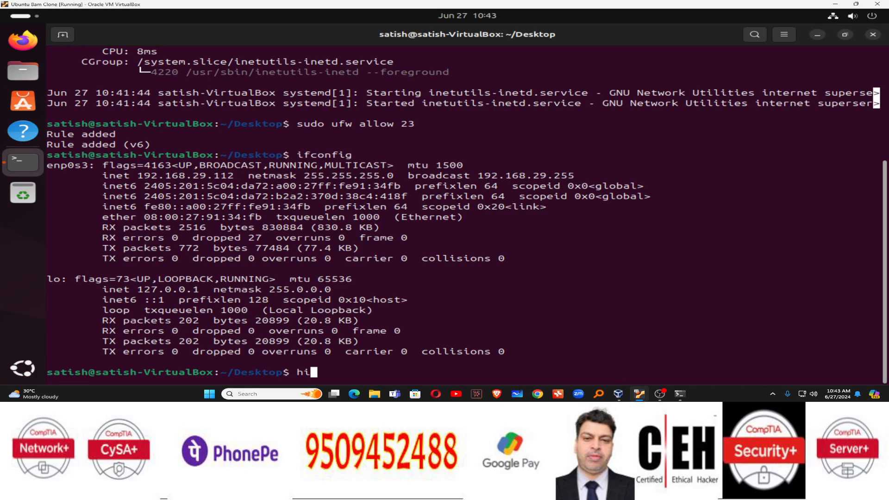
key("Return")
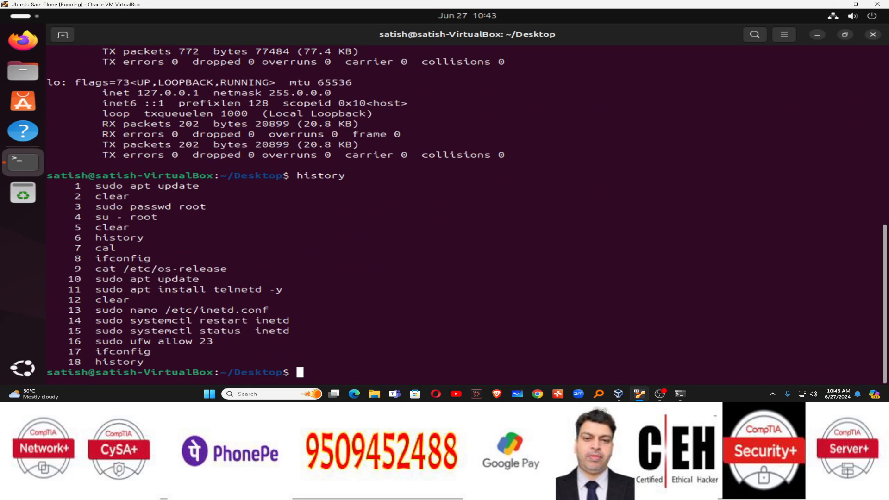
mouse_move(213, 310)
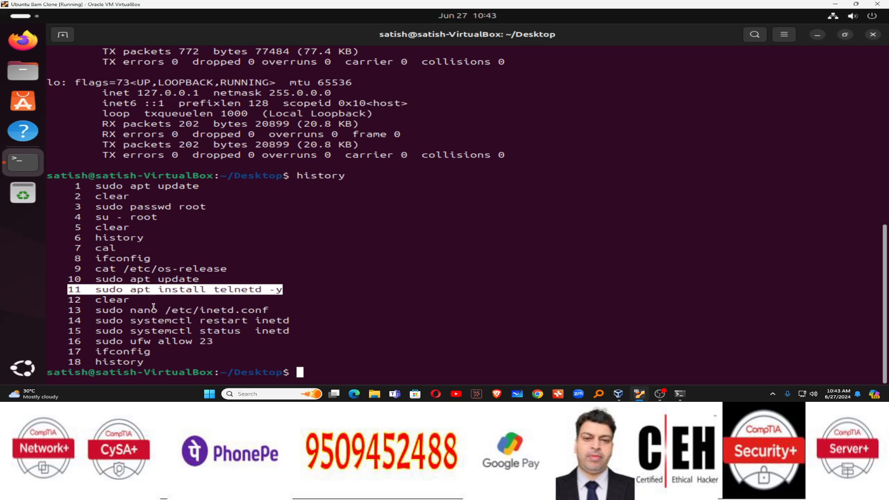
left_click(171, 309)
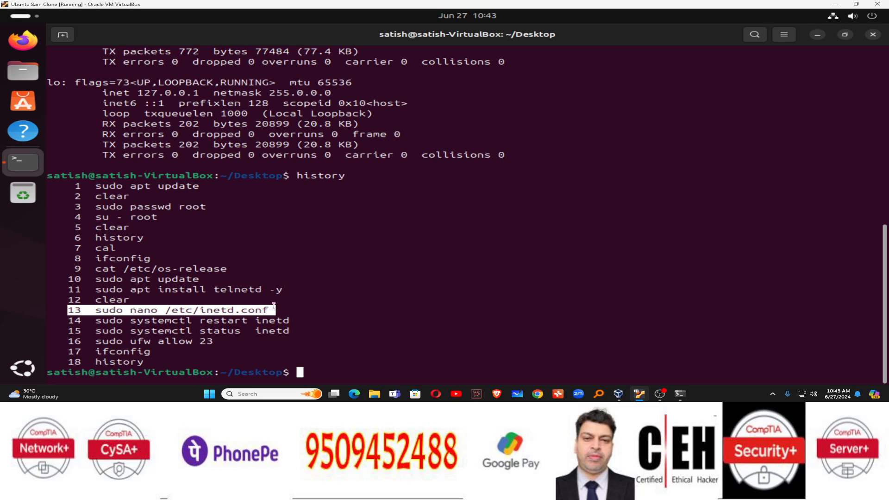